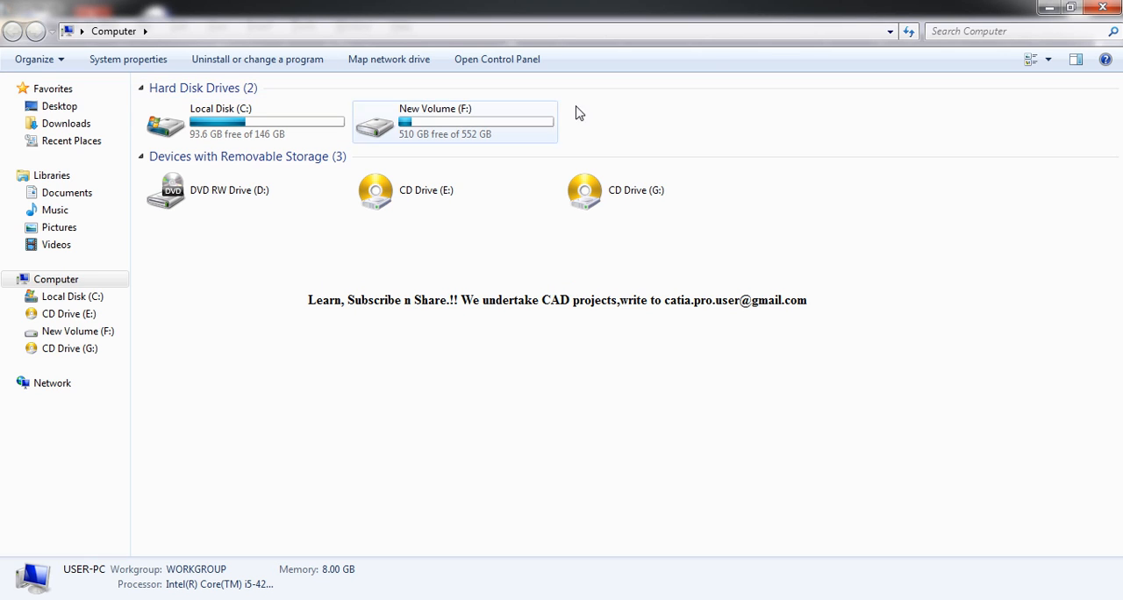
{"action": "mouse_move", "coordinate": [641, 163]}
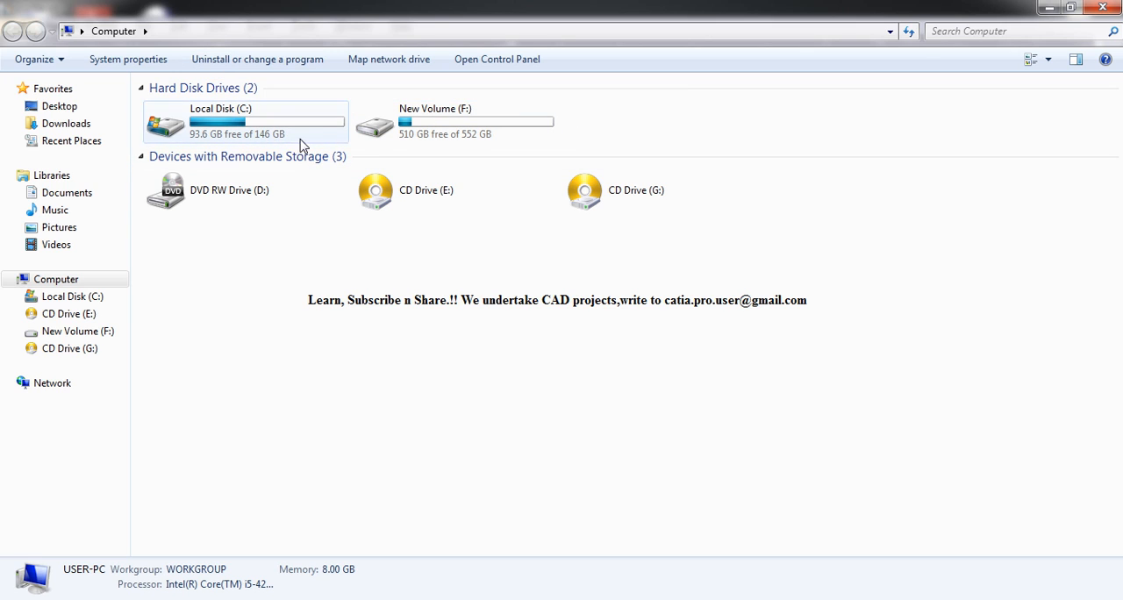
{"action": "mouse_move", "coordinate": [425, 202]}
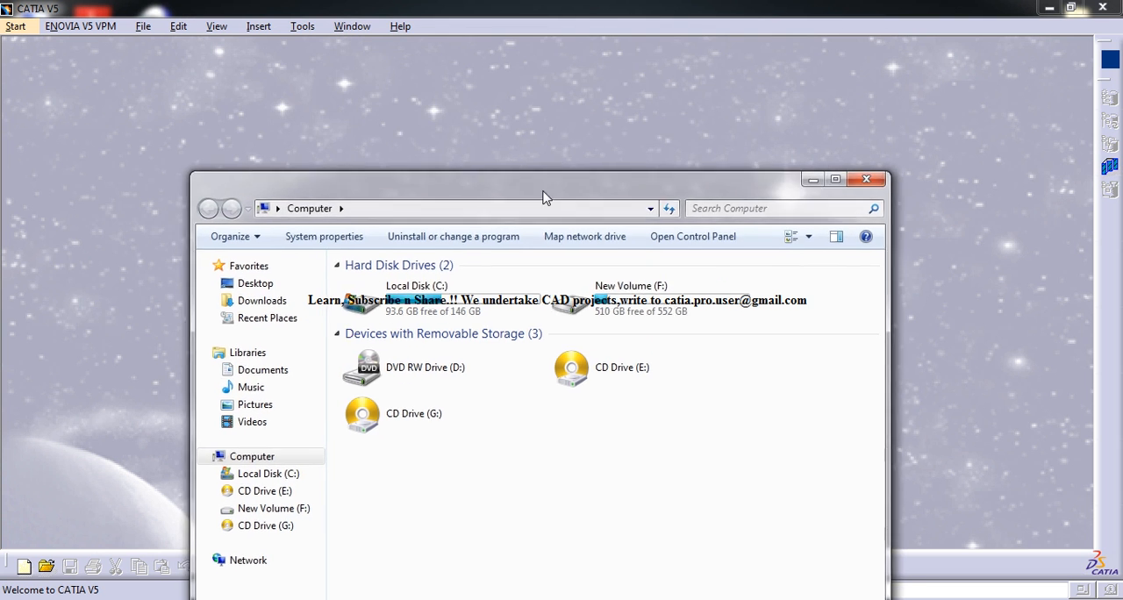
- Arrange the Computer window, selecting CD Drive (E:) and restoring it to full screen
{"action": "left_click_drag", "start_coordinate": [544, 191], "coordinate": [520, 221]}
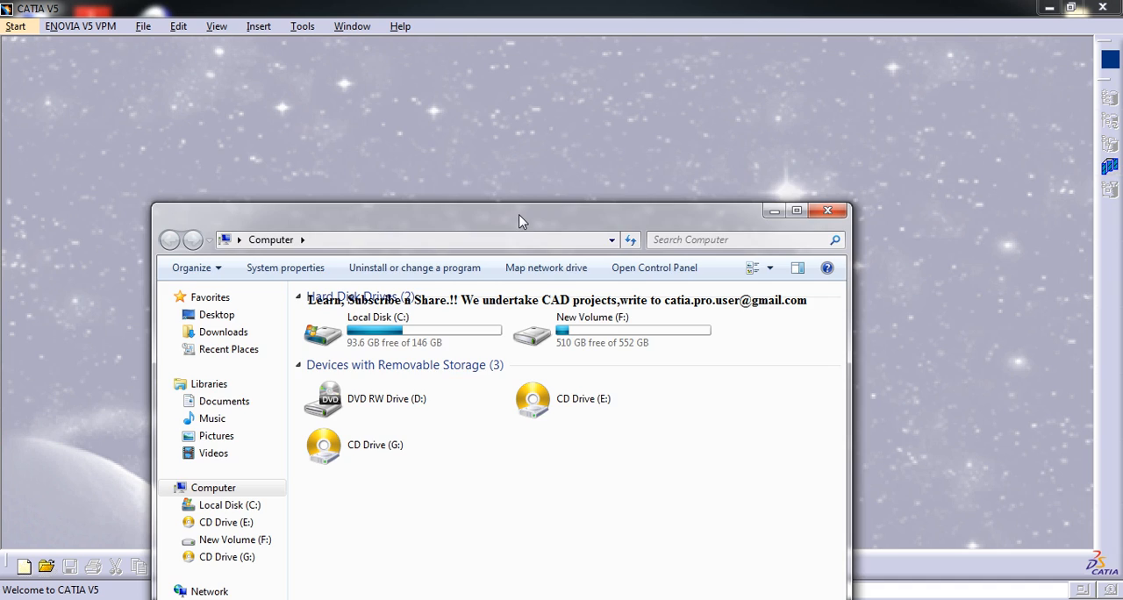
{"action": "left_click_drag", "start_coordinate": [523, 220], "coordinate": [425, 207]}
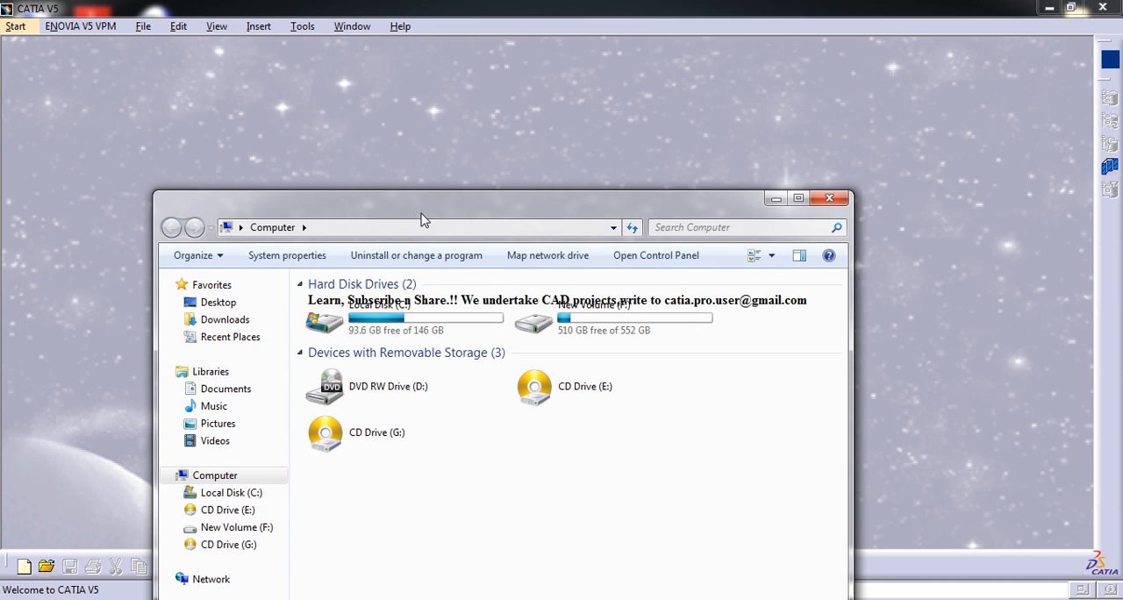
{"action": "mouse_move", "coordinate": [442, 217]}
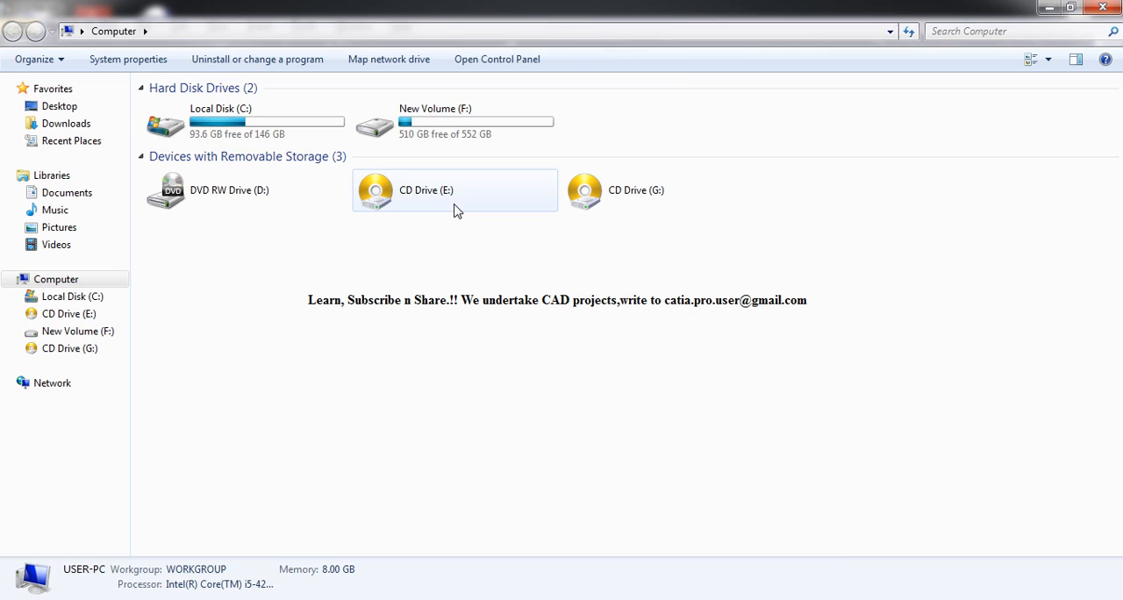
{"action": "left_click", "coordinate": [316, 243]}
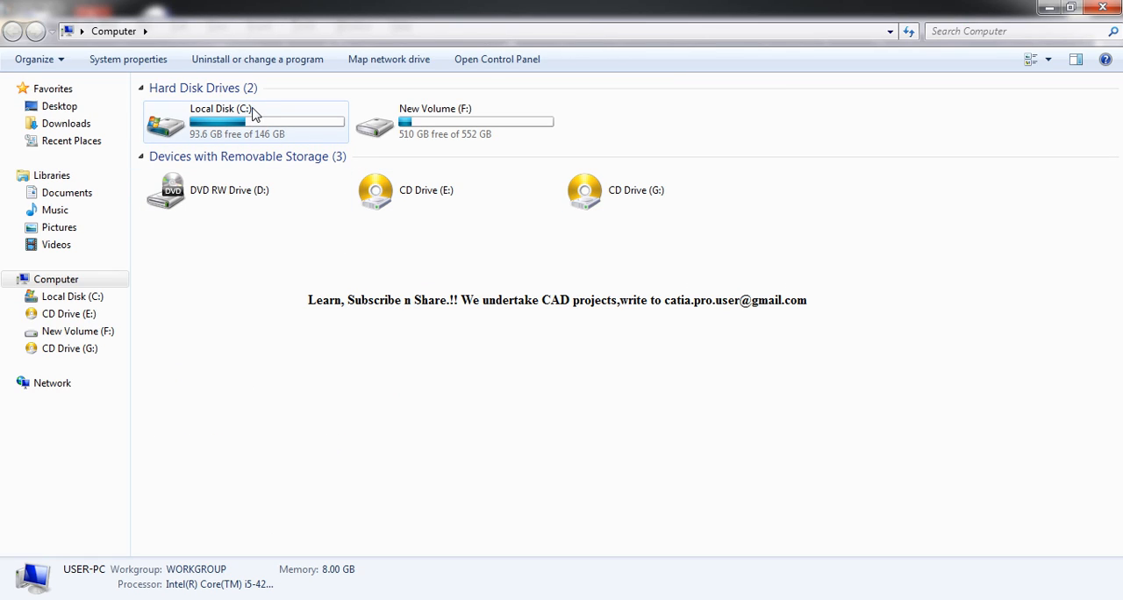
{"action": "mouse_move", "coordinate": [460, 123]}
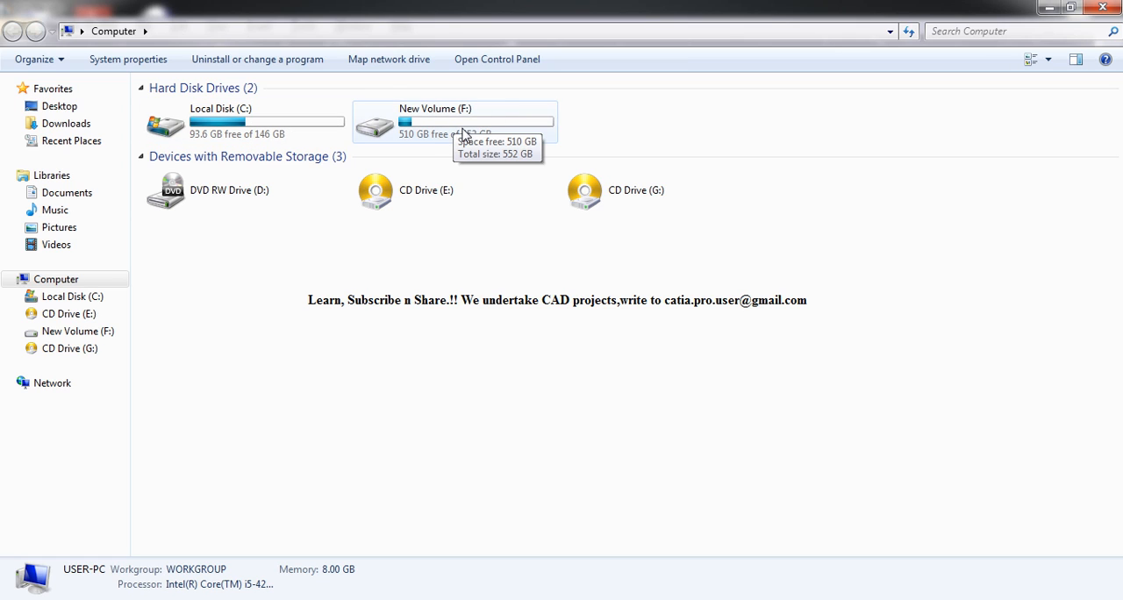
{"action": "mouse_move", "coordinate": [430, 121]}
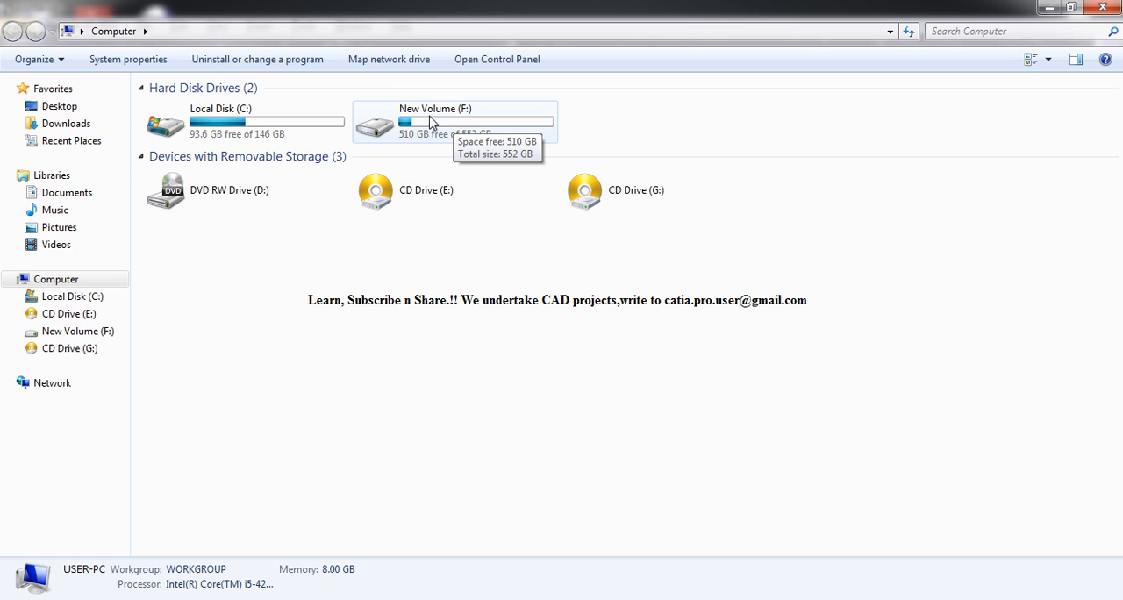
{"action": "mouse_move", "coordinate": [458, 121]}
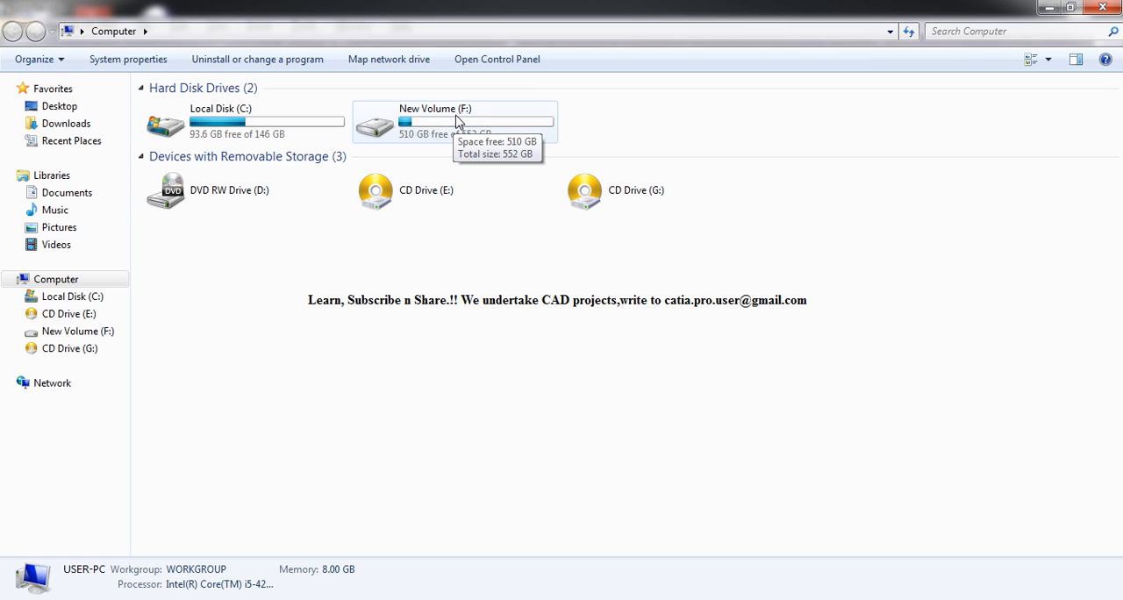
{"action": "mouse_move", "coordinate": [467, 123]}
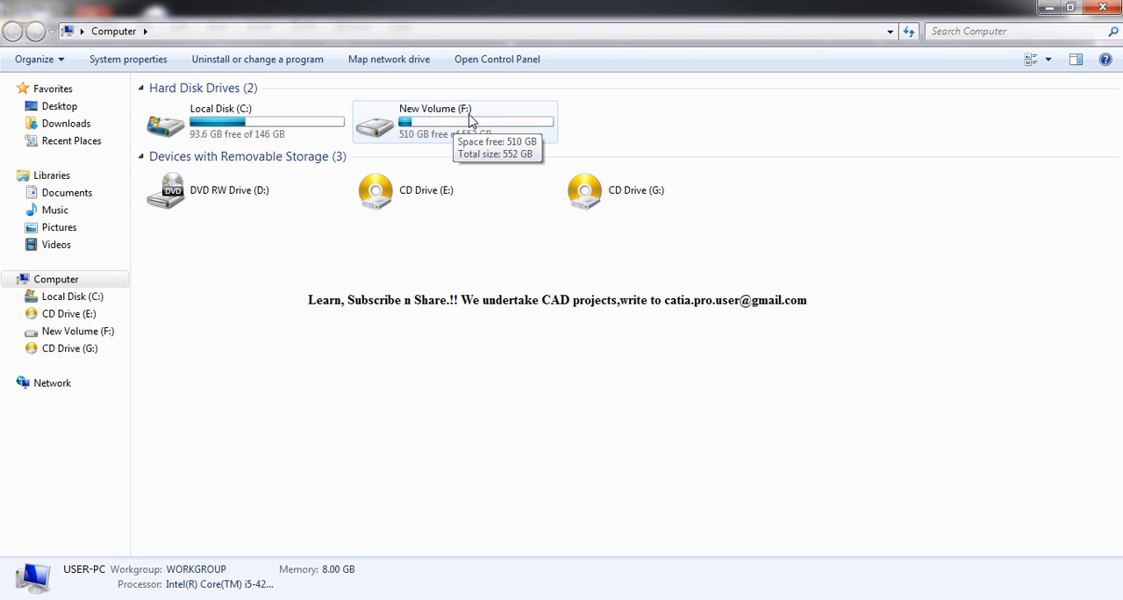
{"action": "left_click", "coordinate": [1085, 7]}
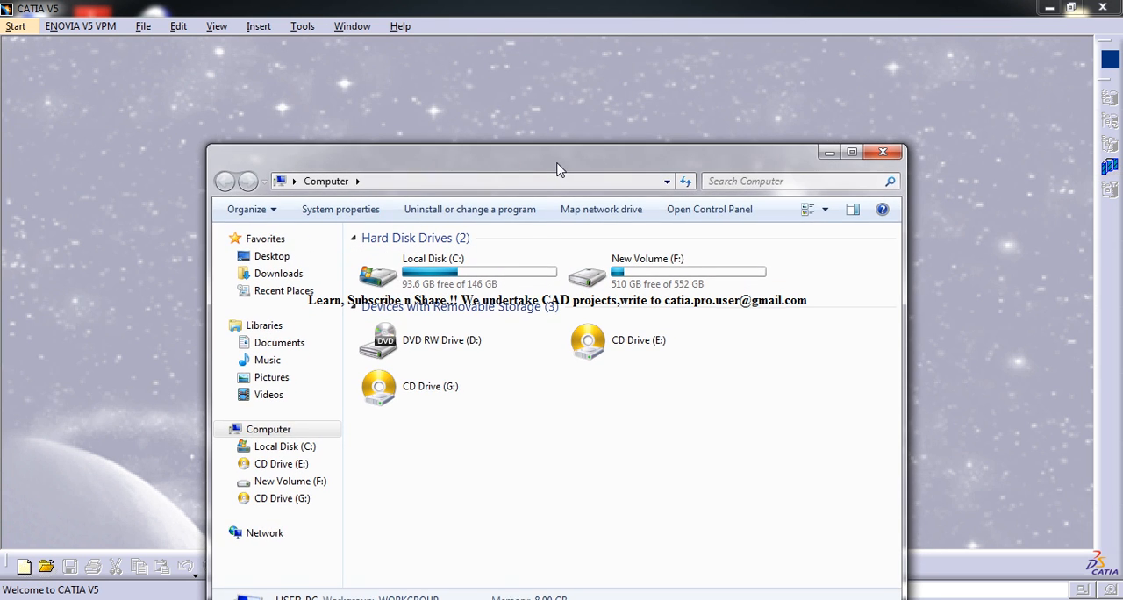
{"action": "left_click", "coordinate": [850, 153]}
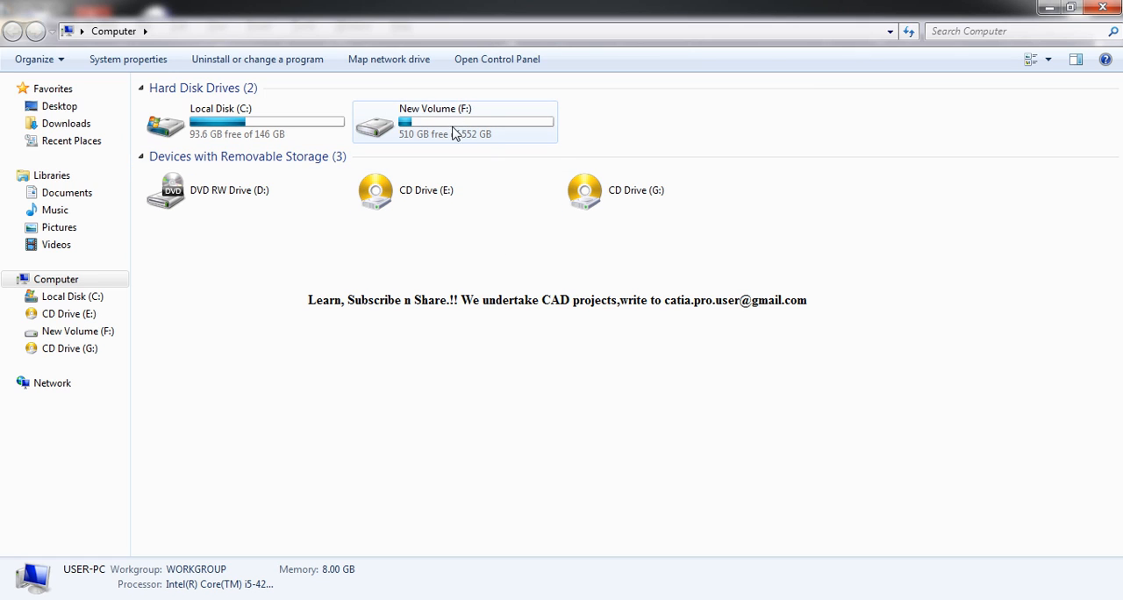
{"action": "mouse_move", "coordinate": [471, 123]}
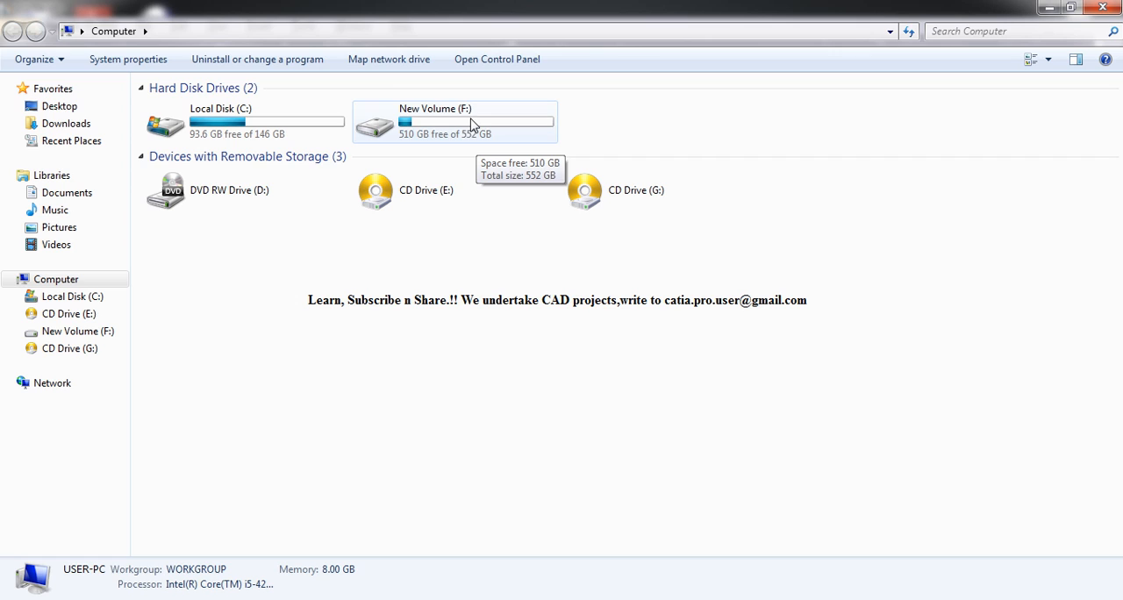
{"action": "mouse_move", "coordinate": [481, 120]}
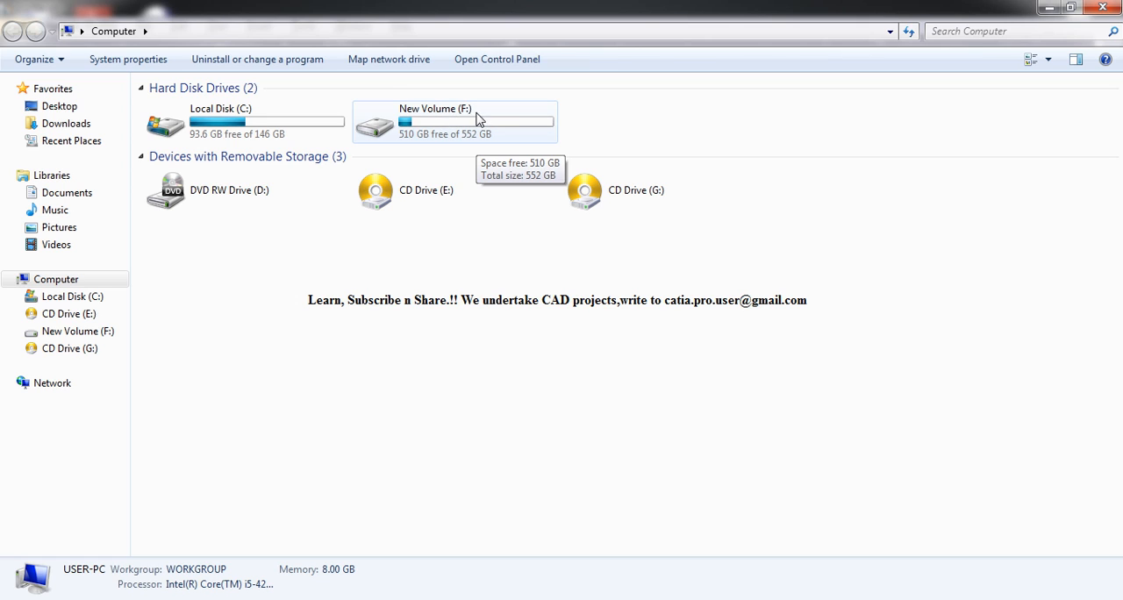
{"action": "mouse_move", "coordinate": [403, 120]}
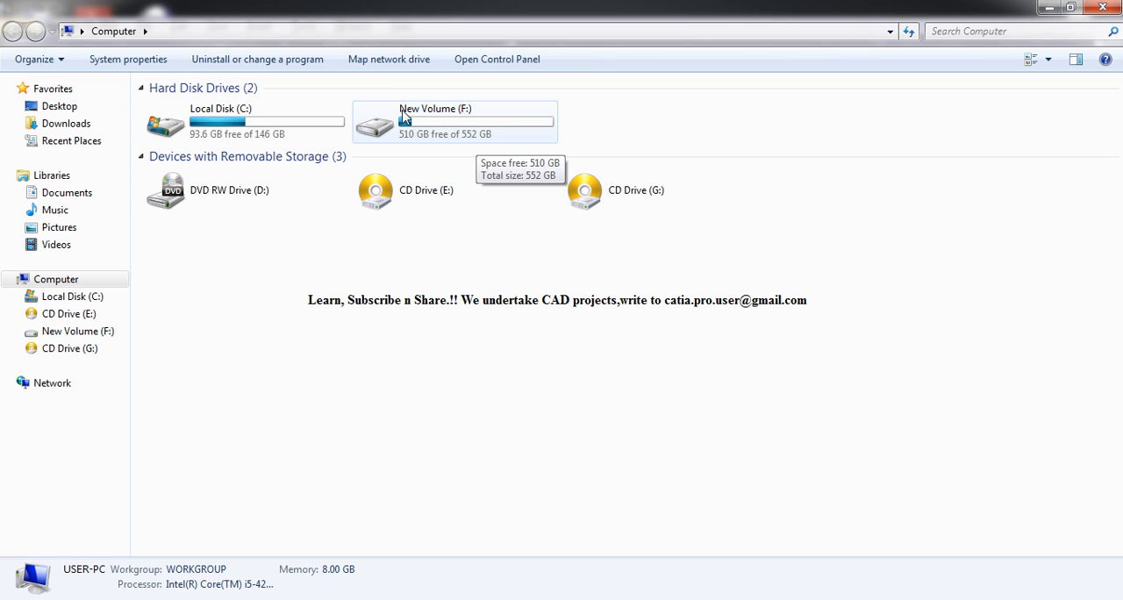
{"action": "mouse_move", "coordinate": [227, 115]}
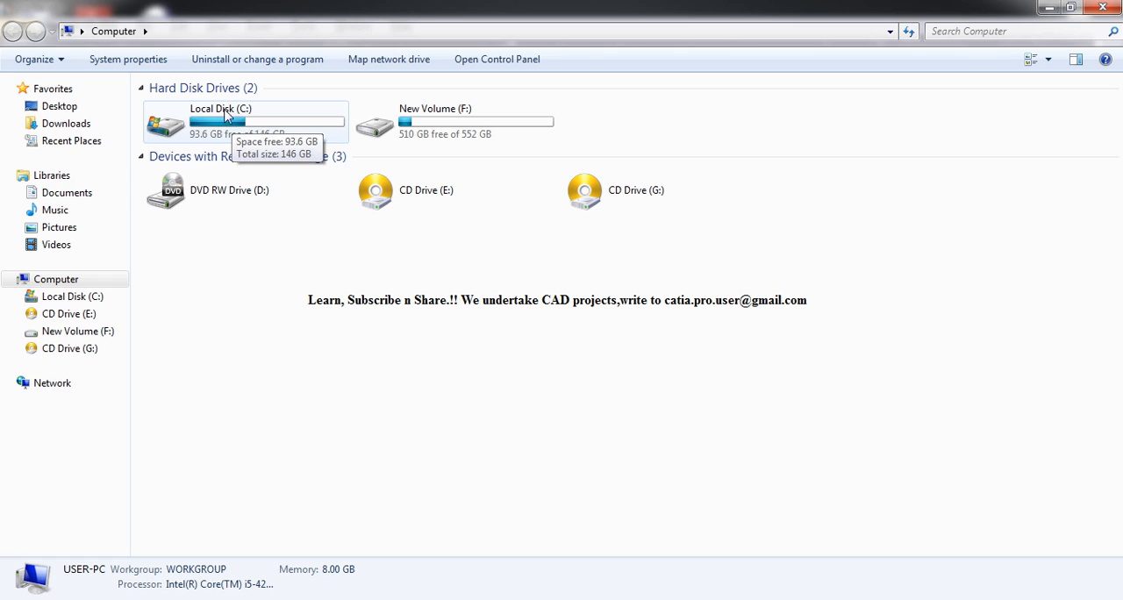
{"action": "mouse_move", "coordinate": [244, 121]}
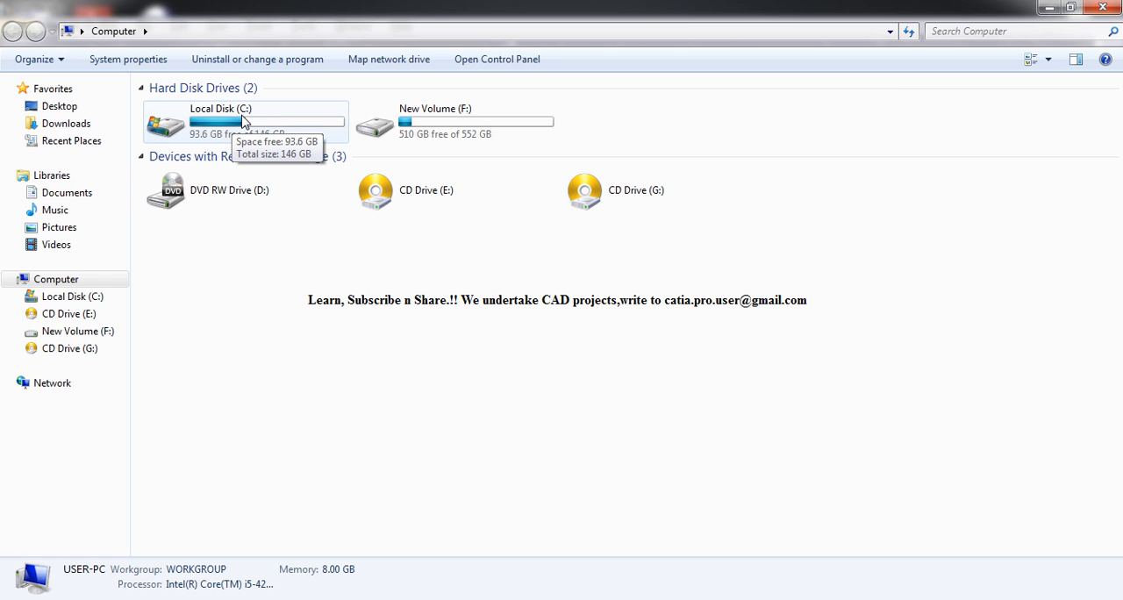
{"action": "mouse_move", "coordinate": [507, 140]}
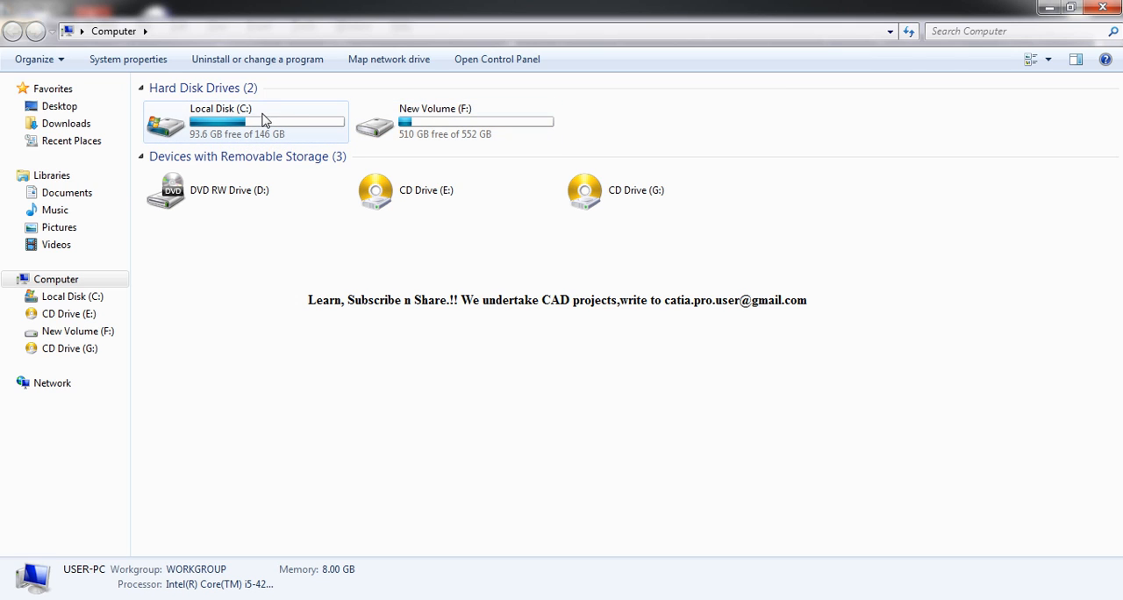
{"action": "mouse_move", "coordinate": [394, 137]}
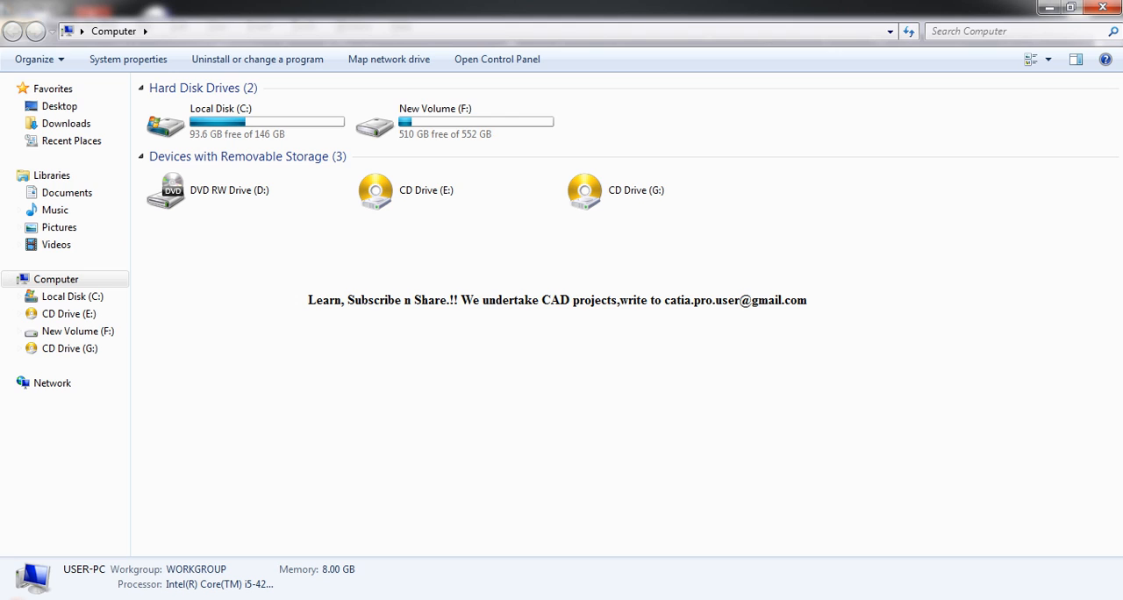
- Launch Computer Management via Manage on the Start menu's Computer entry
{"action": "left_click", "coordinate": [17, 595]}
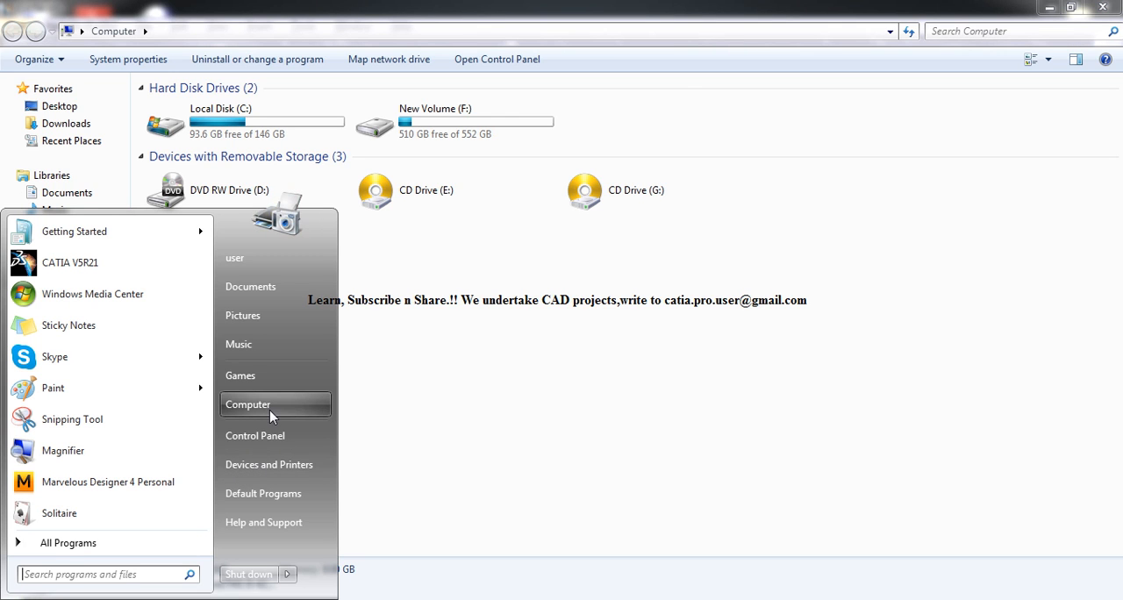
{"action": "right_click", "coordinate": [249, 404]}
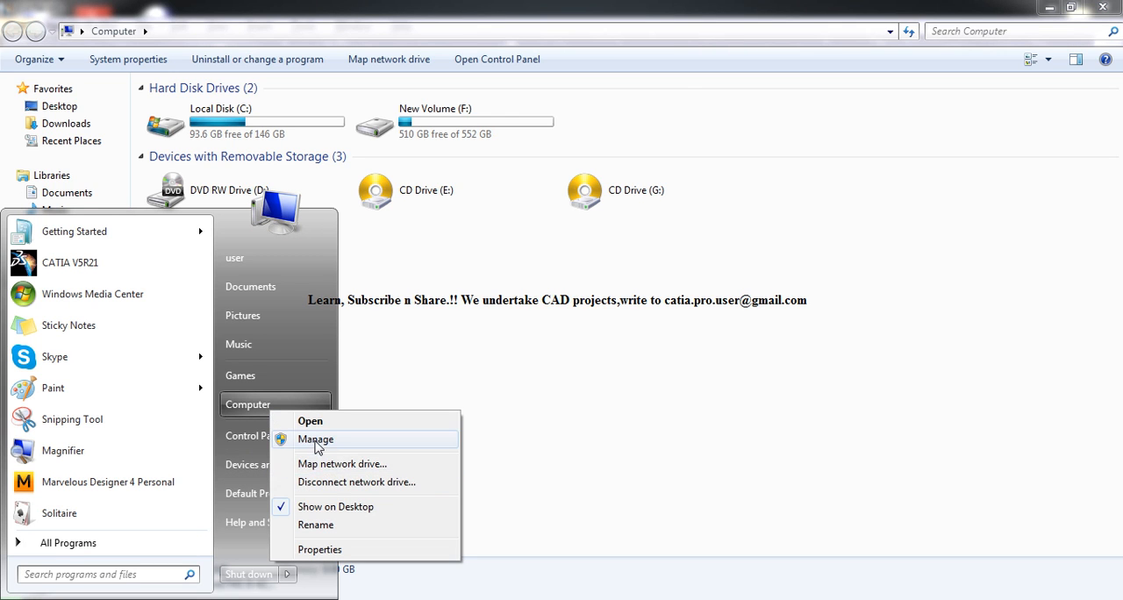
{"action": "left_click", "coordinate": [316, 438]}
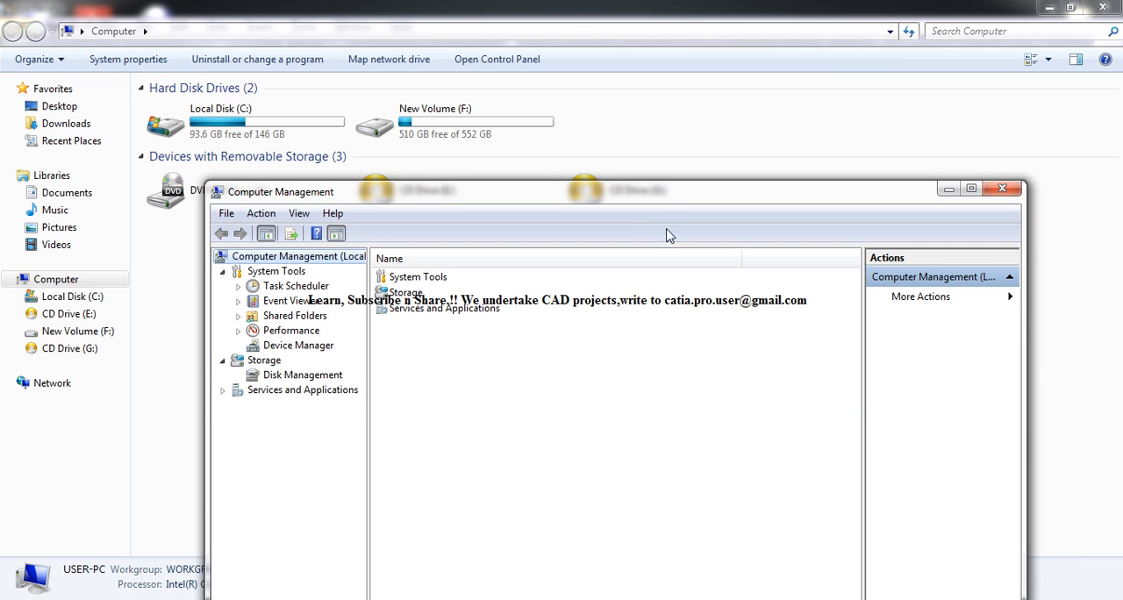
{"action": "mouse_move", "coordinate": [302, 396]}
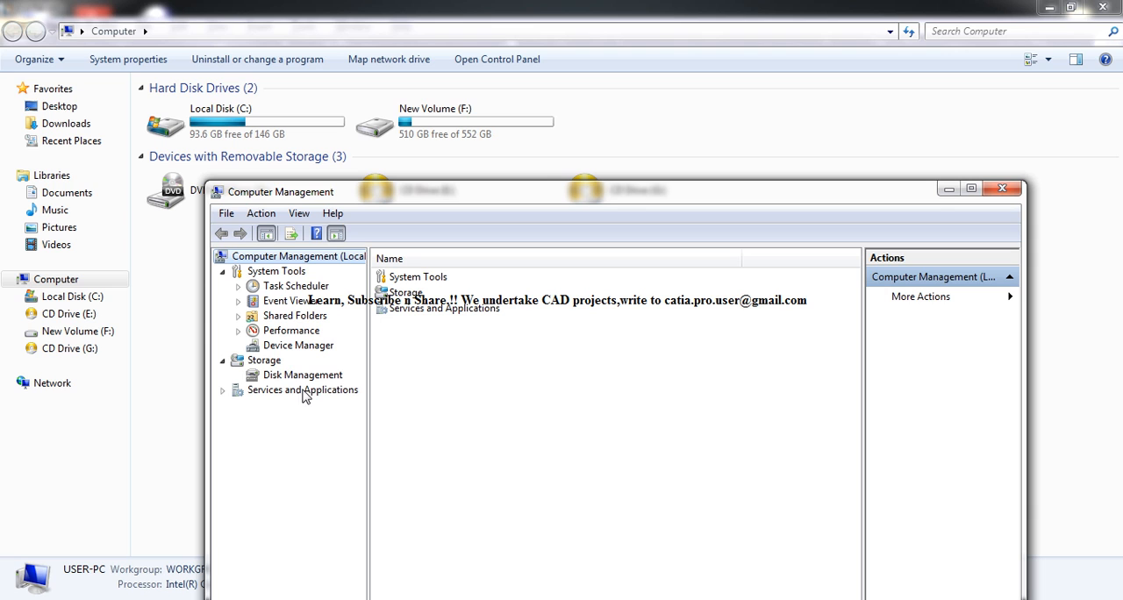
- Show Disk Management's volume list and bring up the actions for New Volume (F:)
{"action": "left_click", "coordinate": [302, 376]}
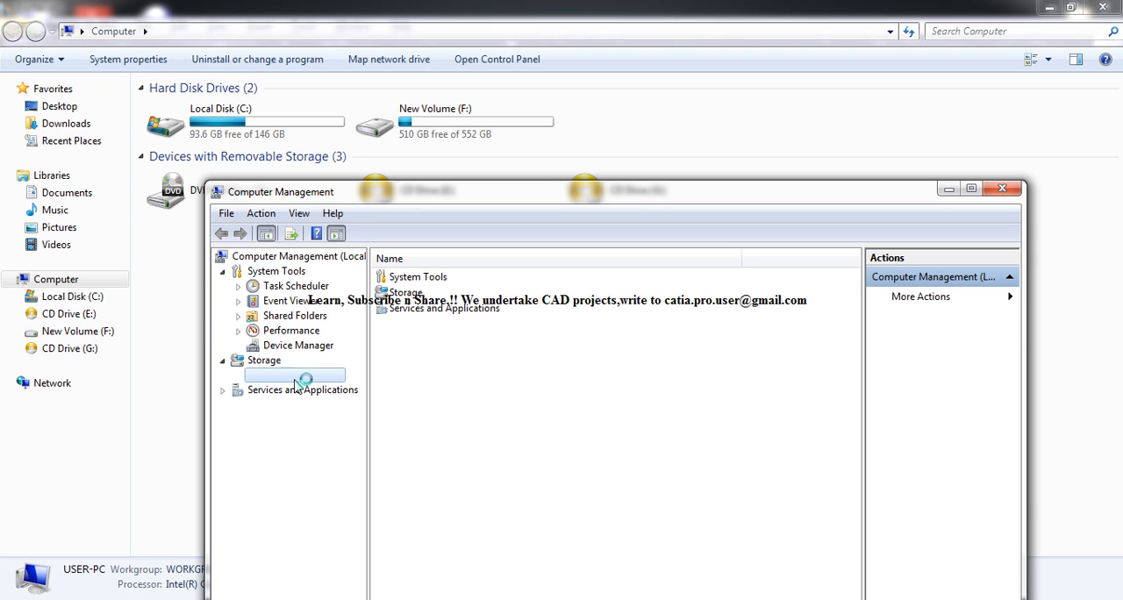
{"action": "left_click", "coordinate": [302, 375]}
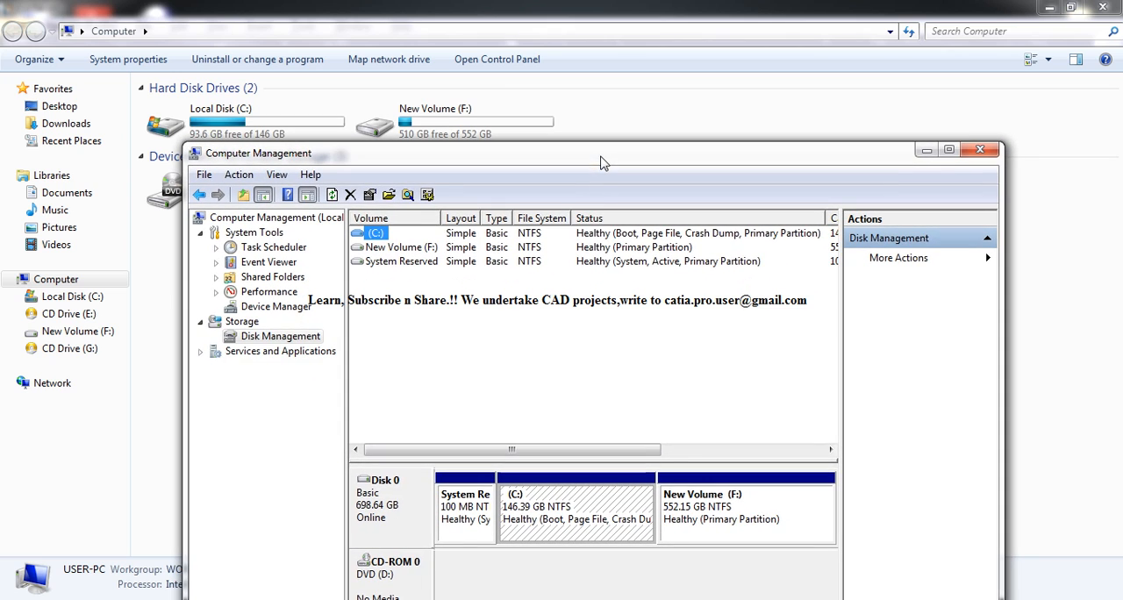
{"action": "mouse_move", "coordinate": [730, 532]}
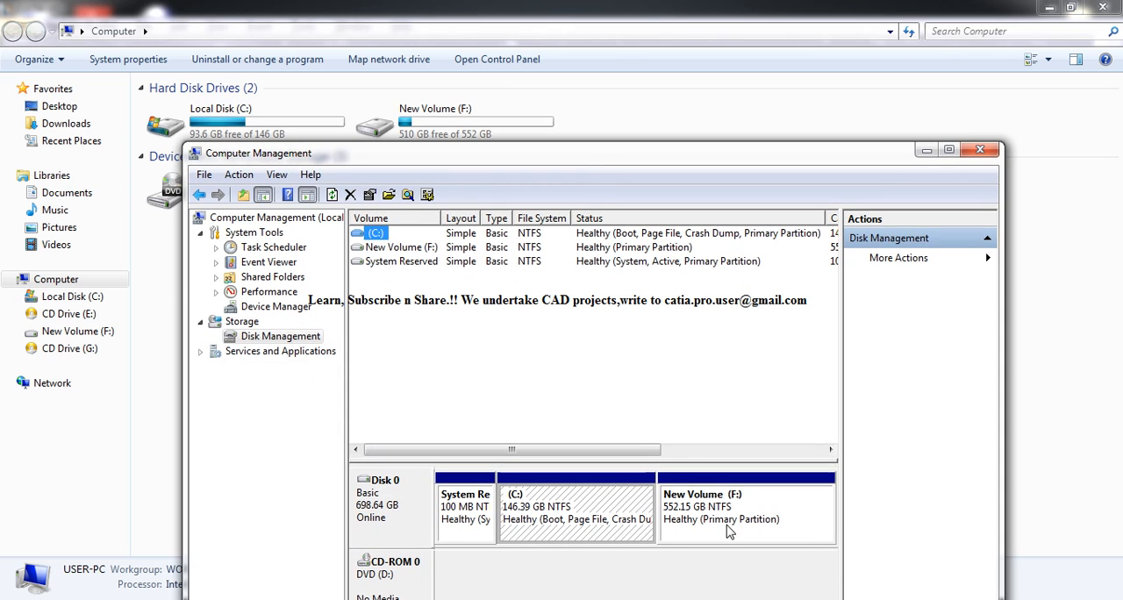
{"action": "right_click", "coordinate": [746, 512]}
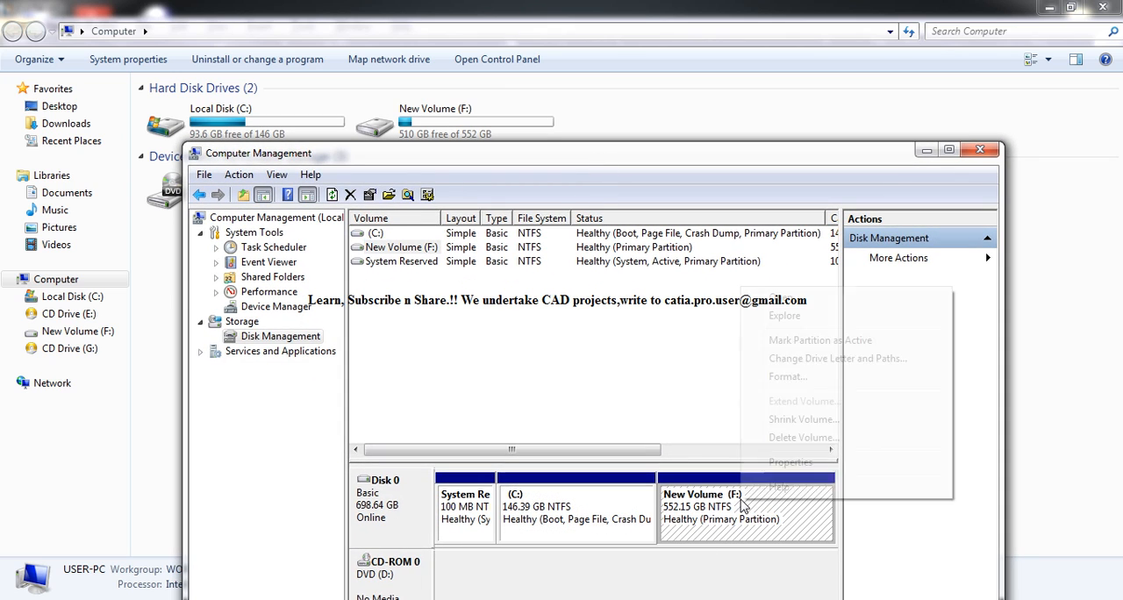
{"action": "mouse_move", "coordinate": [821, 341]}
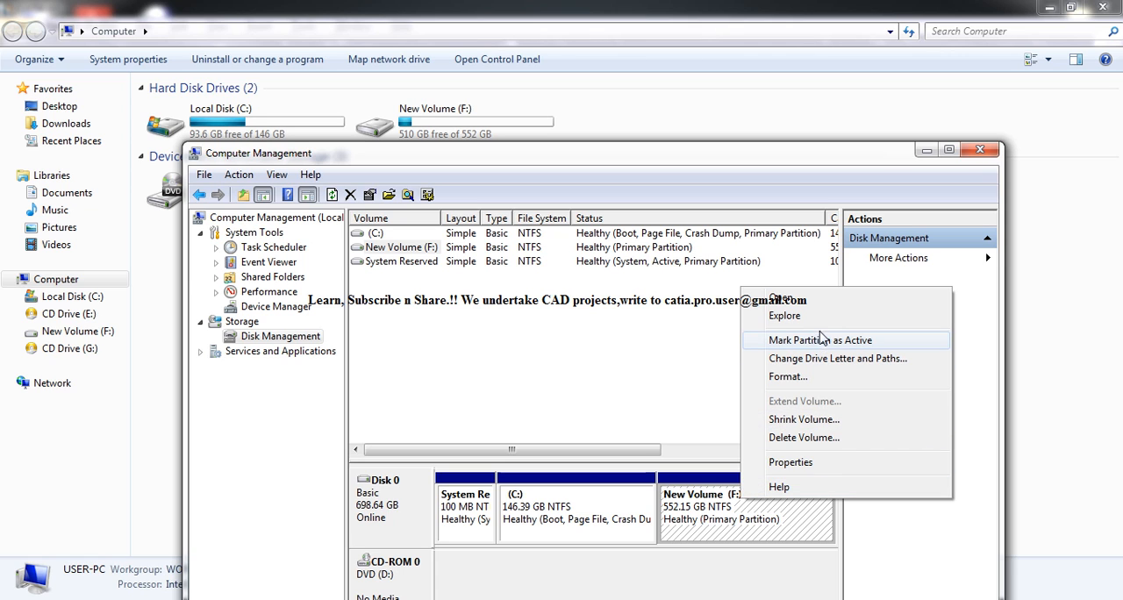
{"action": "mouse_move", "coordinate": [822, 358]}
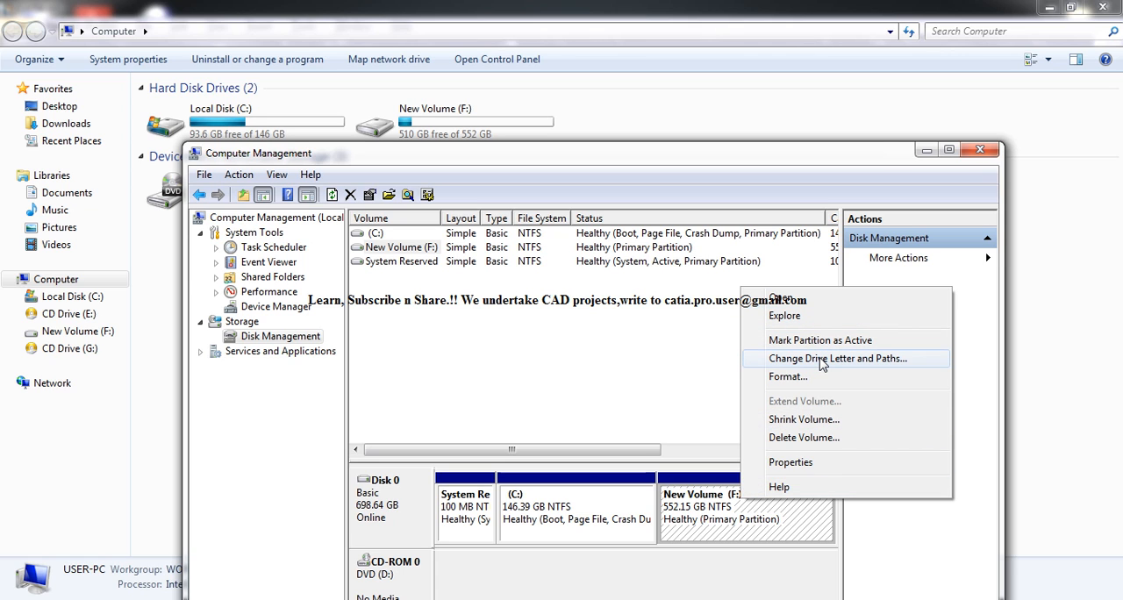
- Choose letter A for New Volume in Change Drive Letter and Paths, then cancel so it stays F:
{"action": "left_click", "coordinate": [839, 358]}
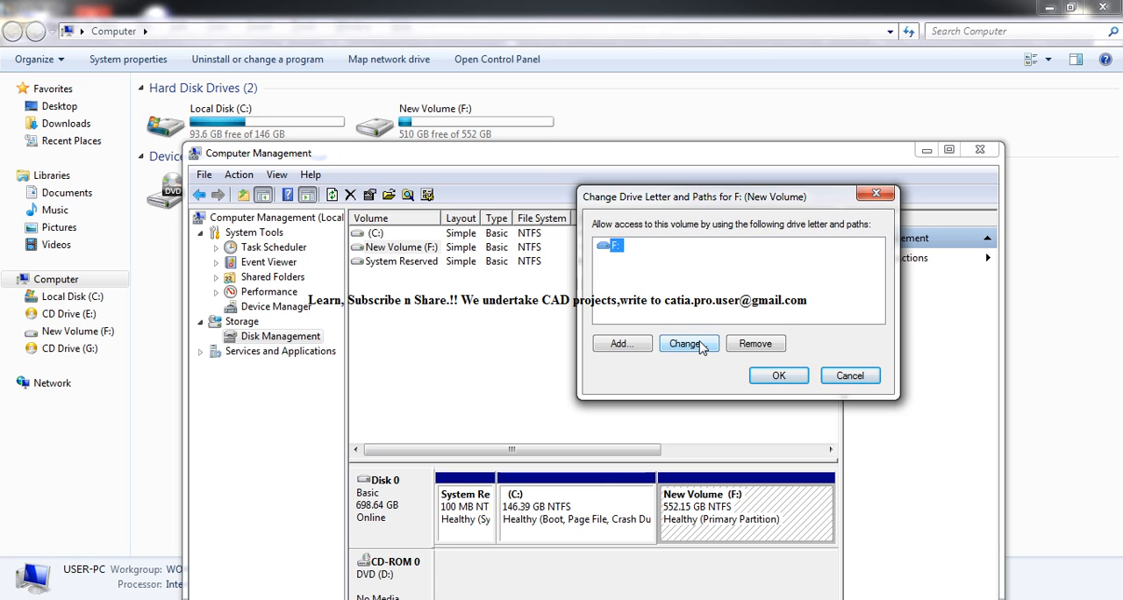
{"action": "left_click", "coordinate": [688, 344]}
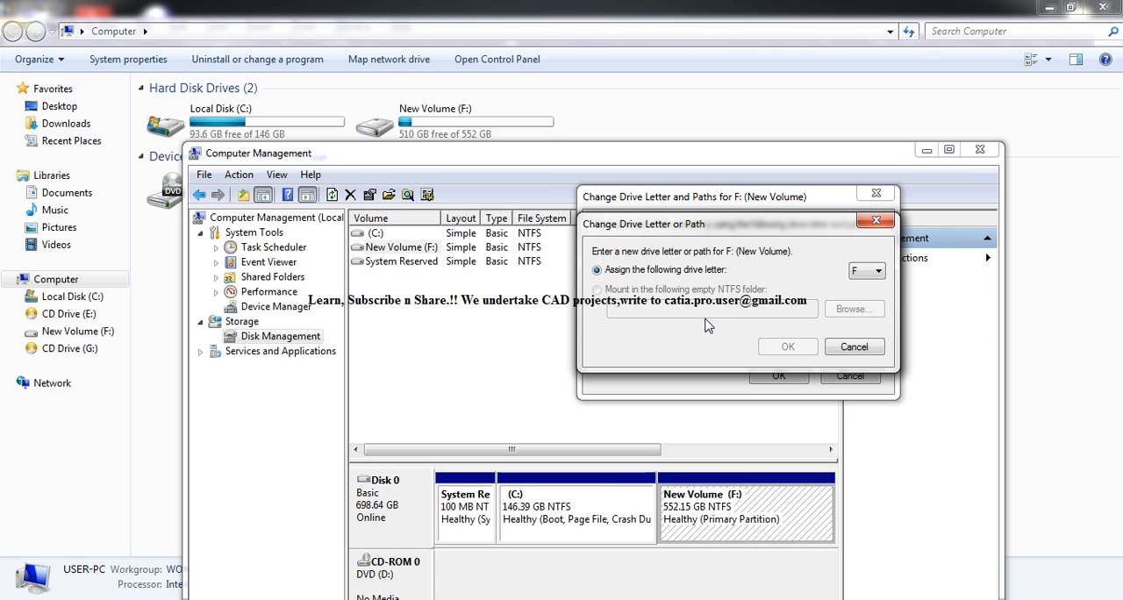
{"action": "left_click", "coordinate": [878, 270]}
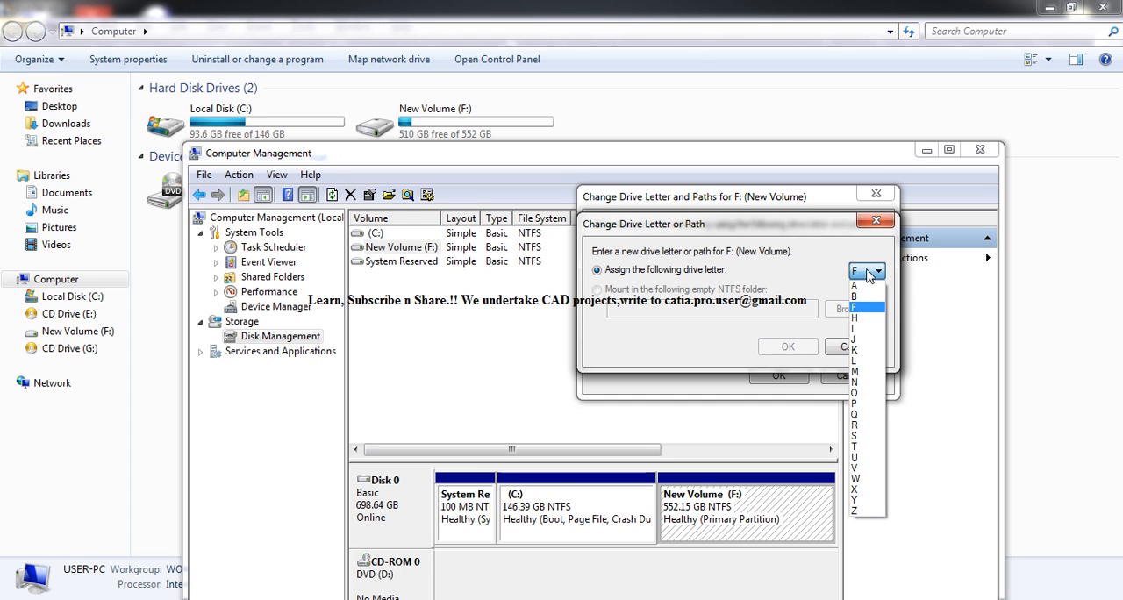
{"action": "left_click", "coordinate": [853, 284]}
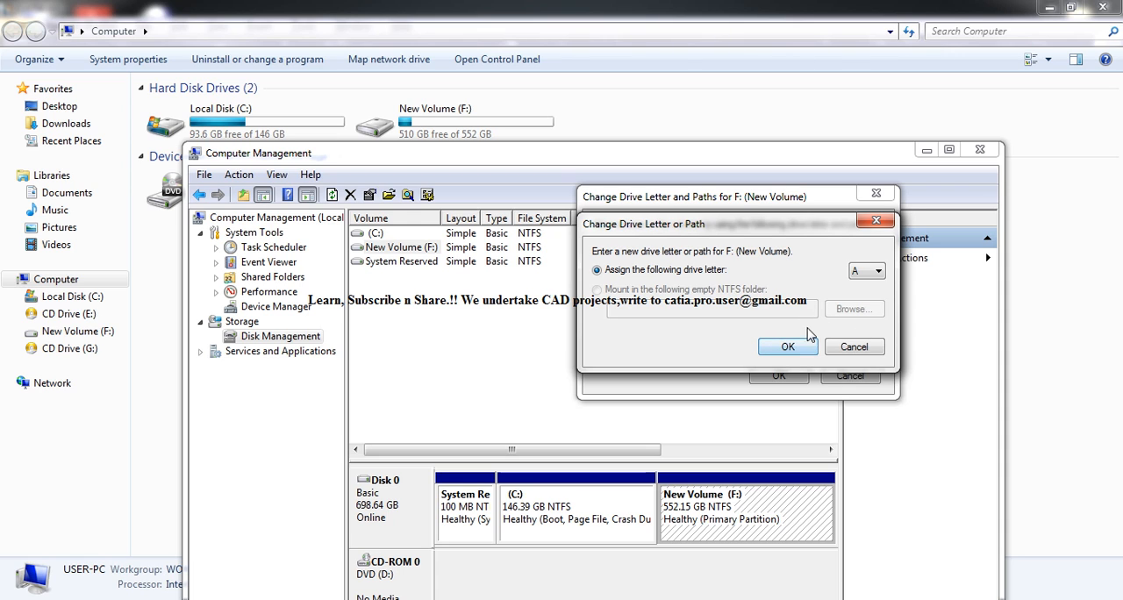
{"action": "left_click", "coordinate": [853, 348]}
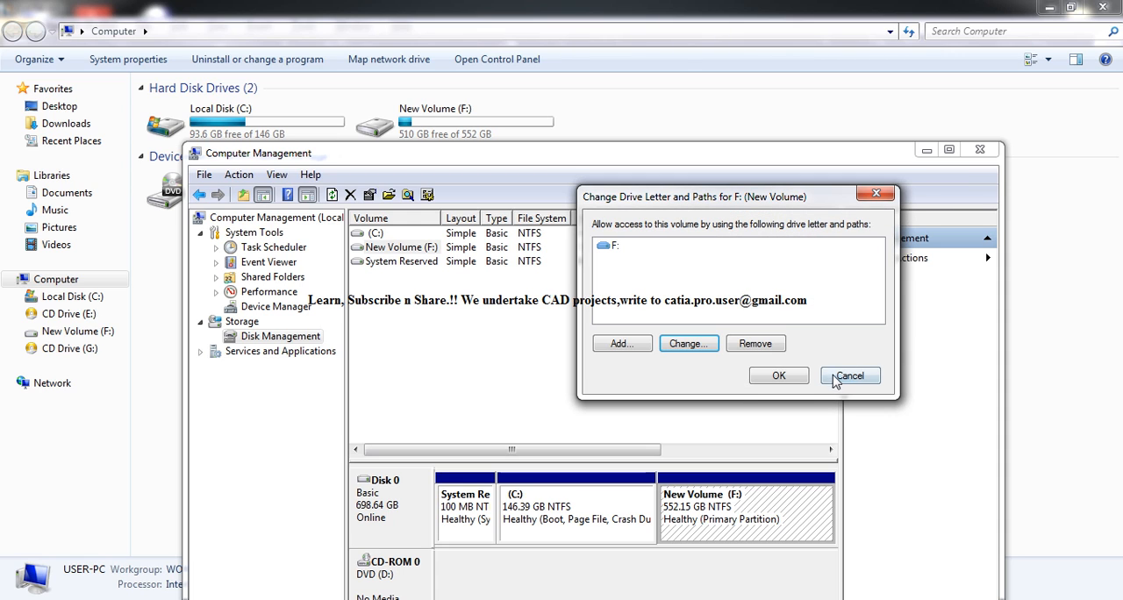
- Close F:'s dialog and show the available drive letters for the C: volume
{"action": "left_click", "coordinate": [850, 375]}
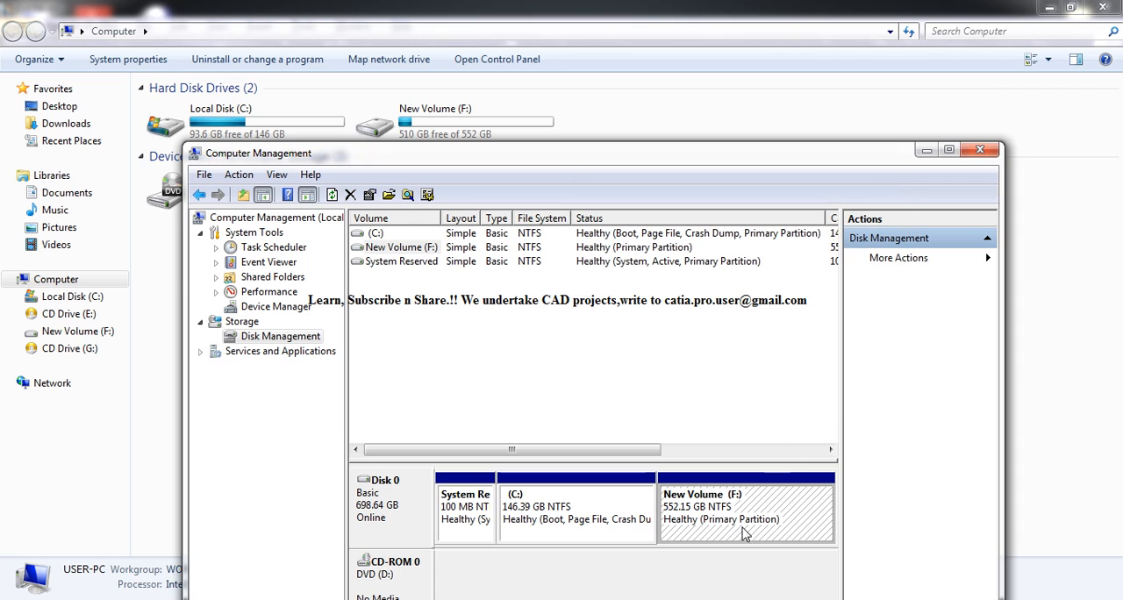
{"action": "mouse_move", "coordinate": [740, 523]}
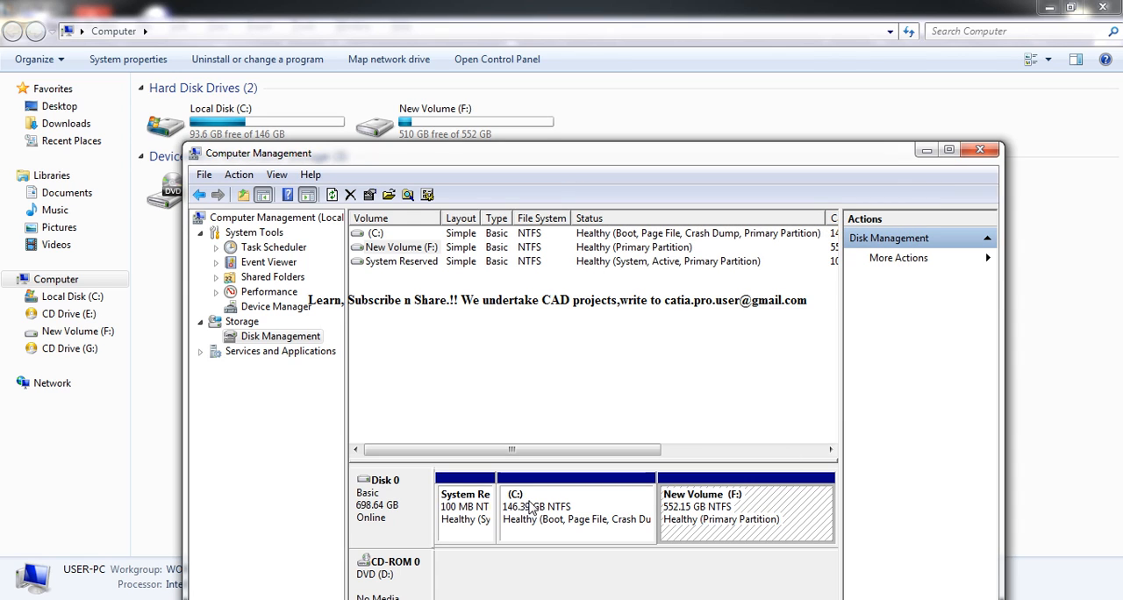
{"action": "mouse_move", "coordinate": [607, 512]}
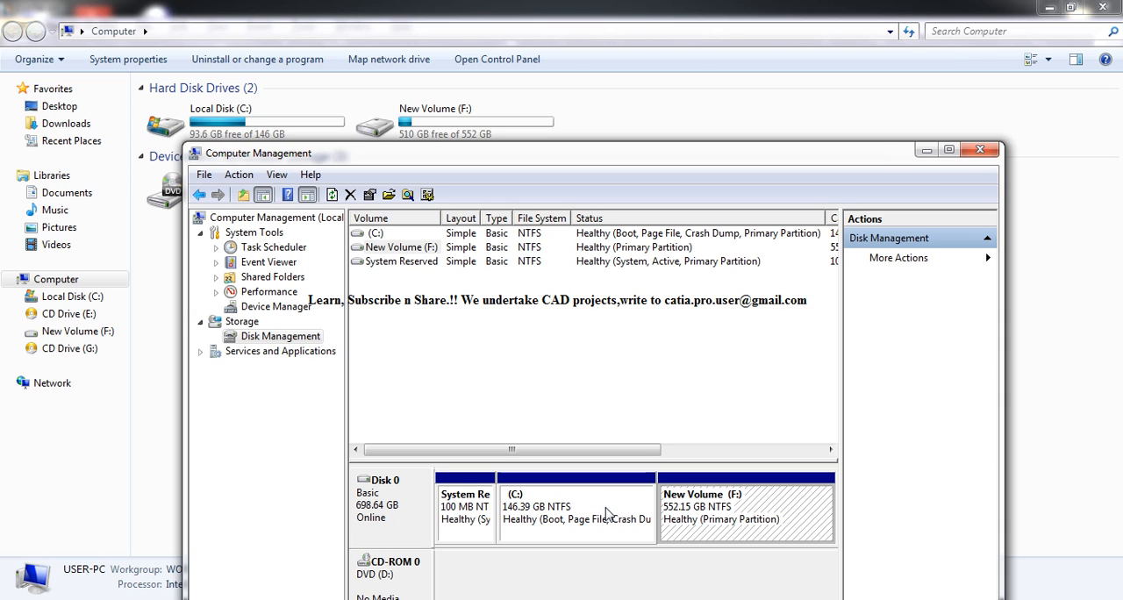
{"action": "right_click", "coordinate": [575, 512]}
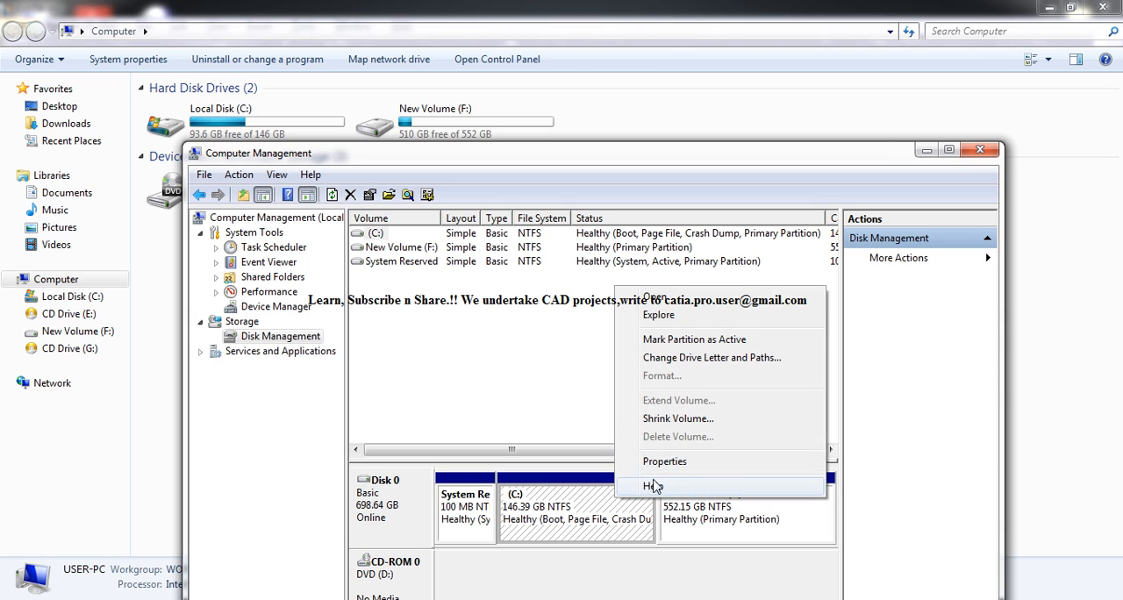
{"action": "mouse_move", "coordinate": [713, 358]}
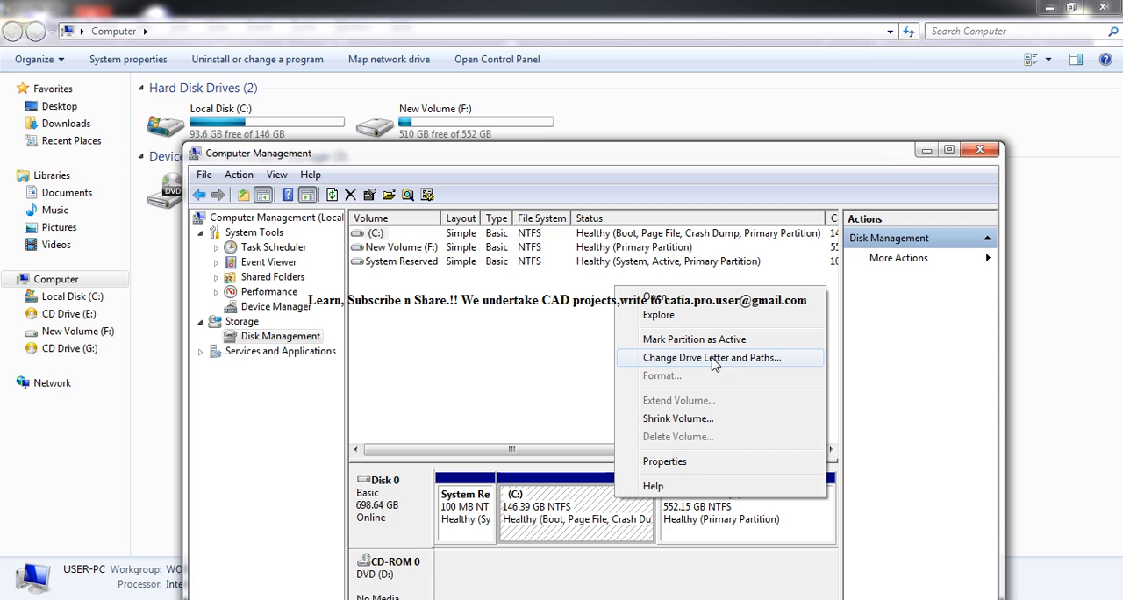
{"action": "left_click", "coordinate": [711, 358]}
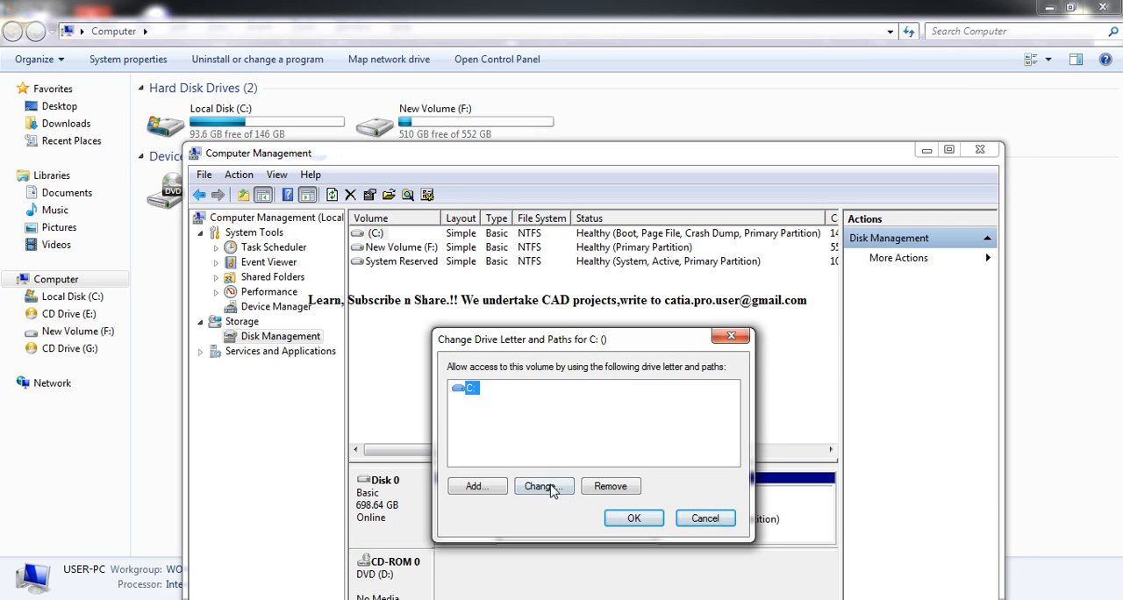
{"action": "left_click", "coordinate": [540, 486]}
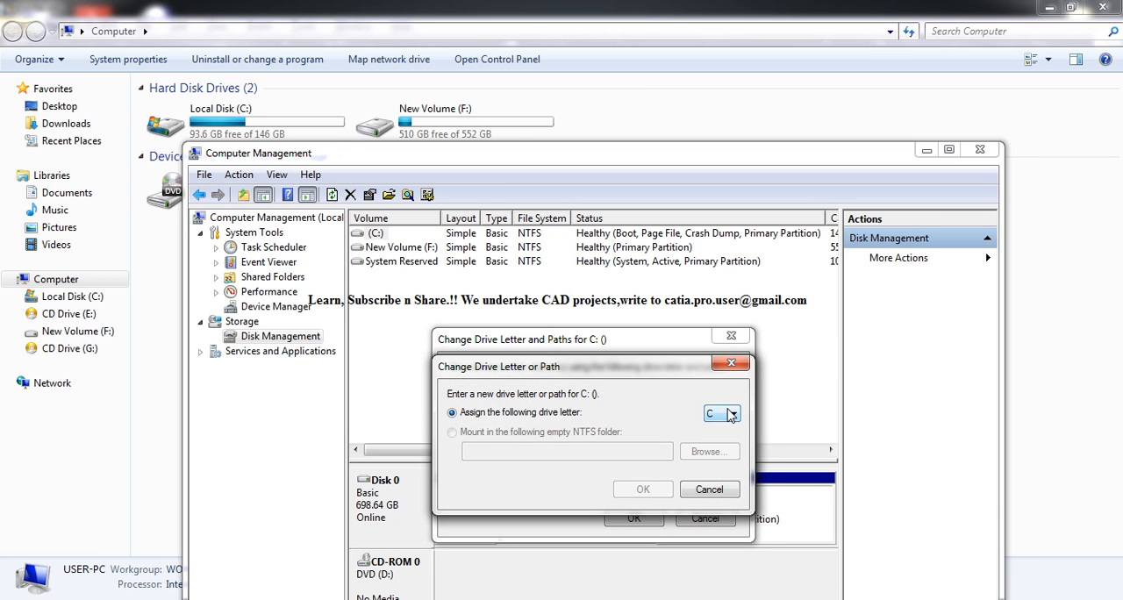
{"action": "left_click", "coordinate": [733, 414]}
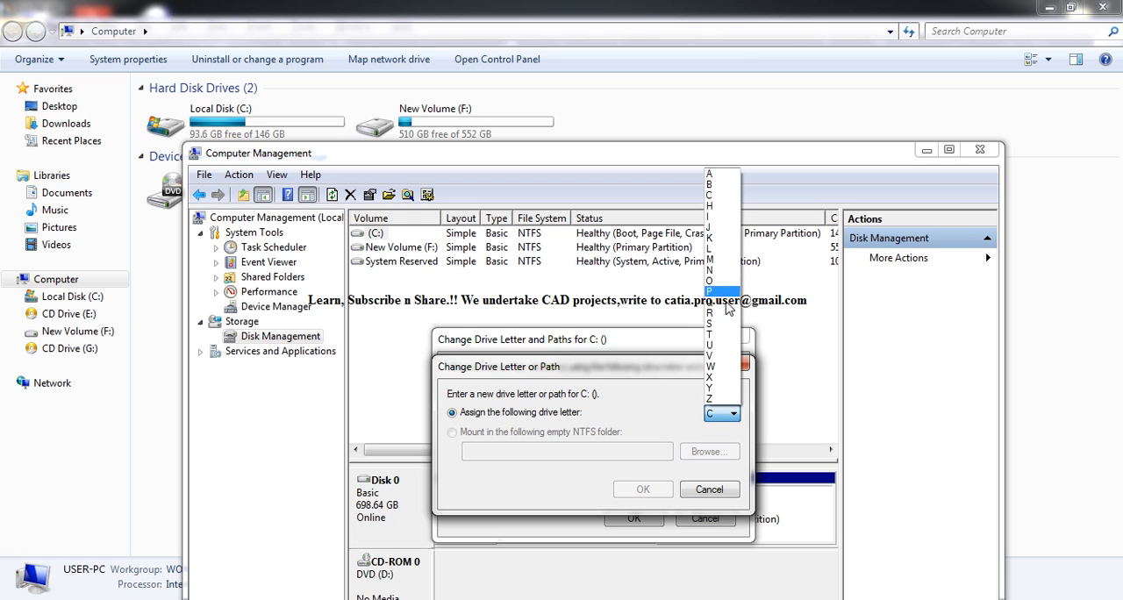
{"action": "mouse_move", "coordinate": [709, 378]}
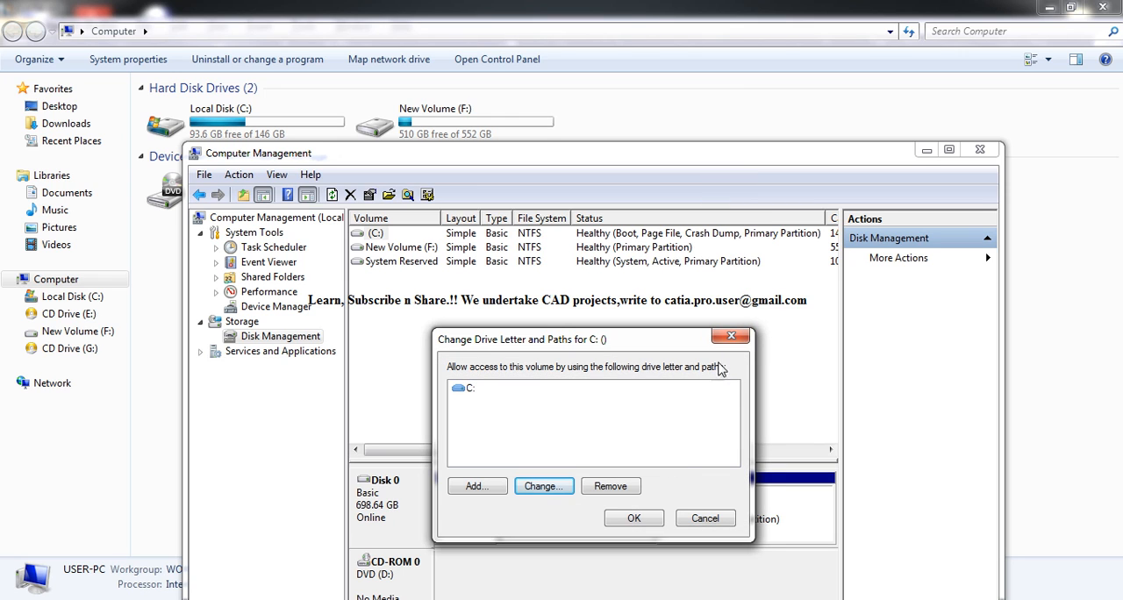
- Cancel the C: letter dialog and dismiss New Volume's drive letter settings unchanged
{"action": "left_click", "coordinate": [706, 518]}
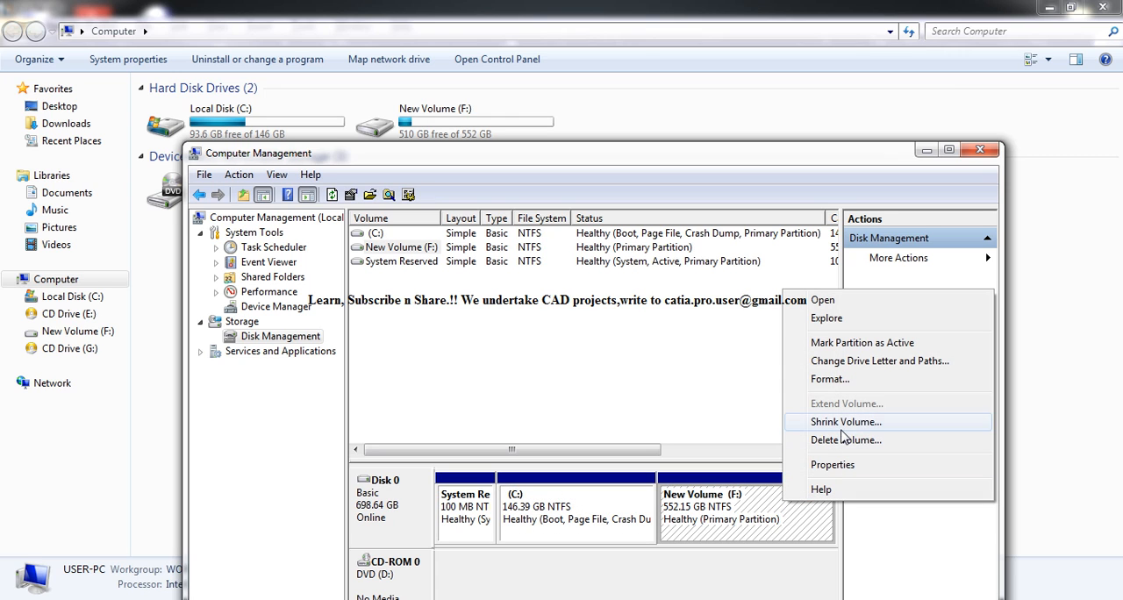
{"action": "left_click", "coordinate": [879, 362]}
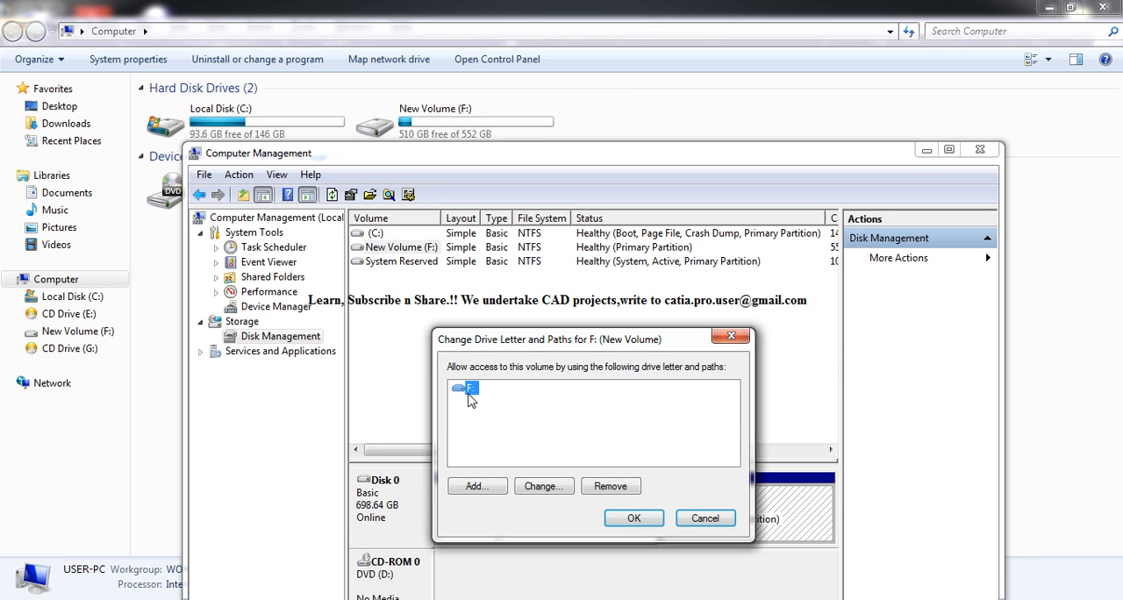
{"action": "left_click", "coordinate": [705, 518]}
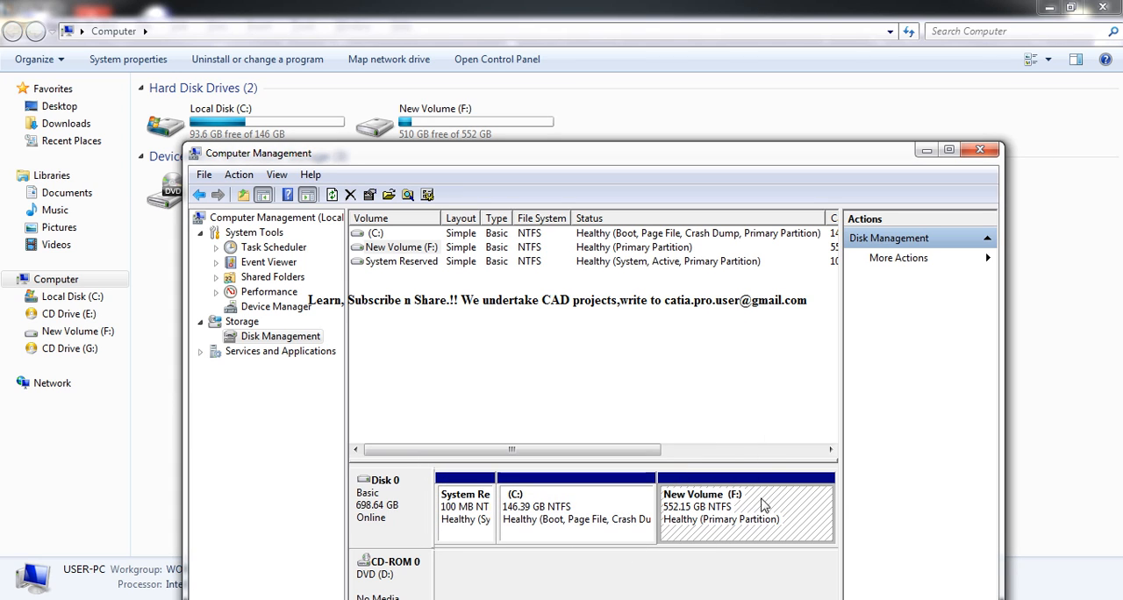
- Reopen New Volume's drive letter settings and cancel again, keeping F:
{"action": "right_click", "coordinate": [746, 509]}
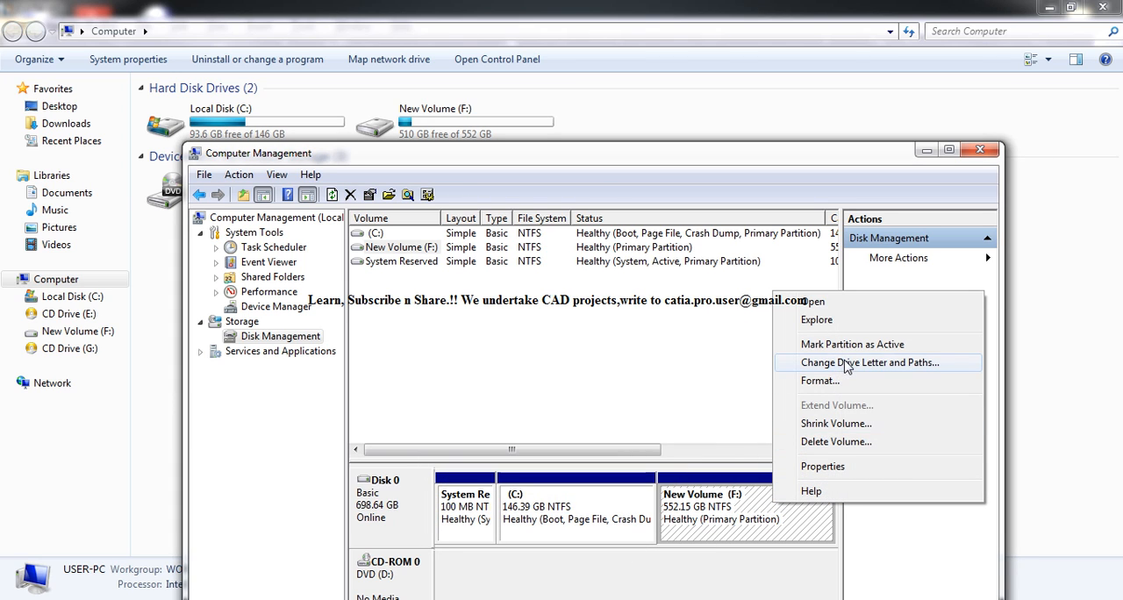
{"action": "left_click", "coordinate": [867, 362]}
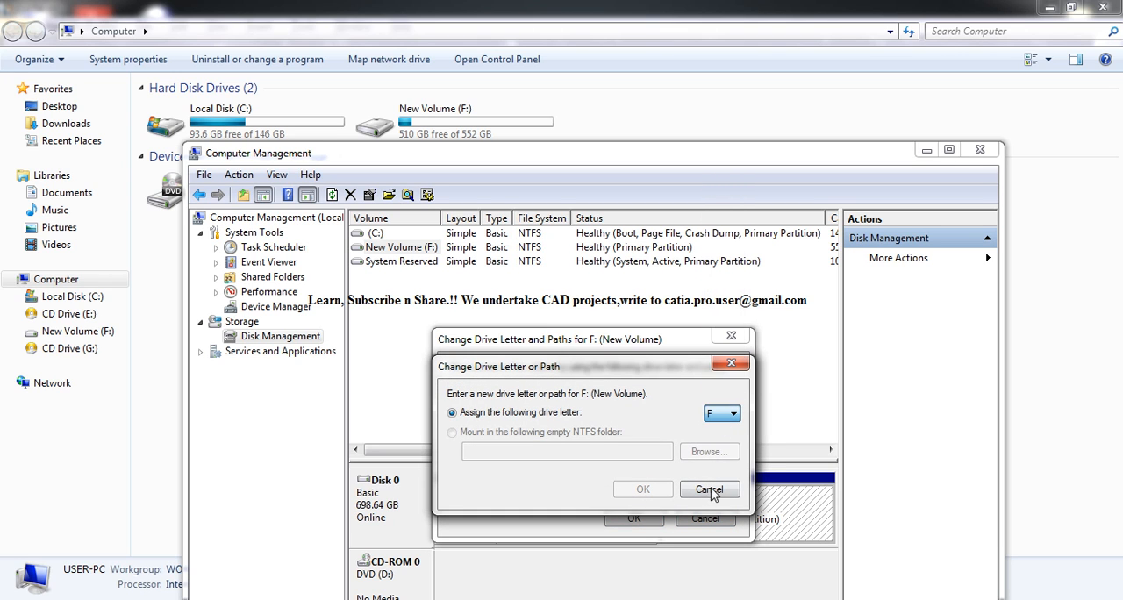
{"action": "left_click", "coordinate": [709, 488]}
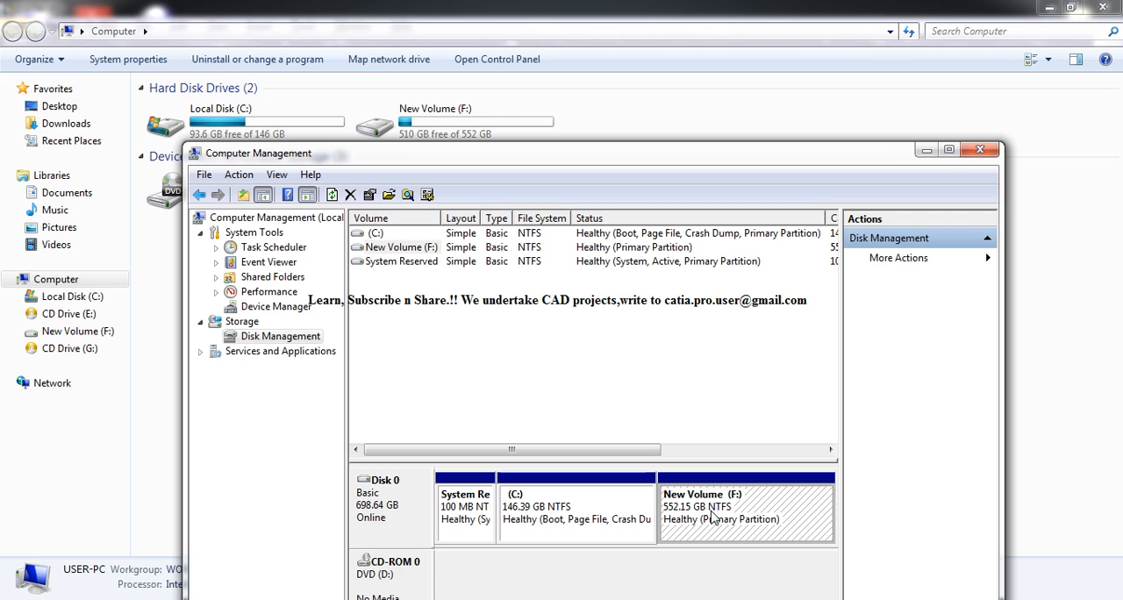
{"action": "left_click", "coordinate": [576, 512]}
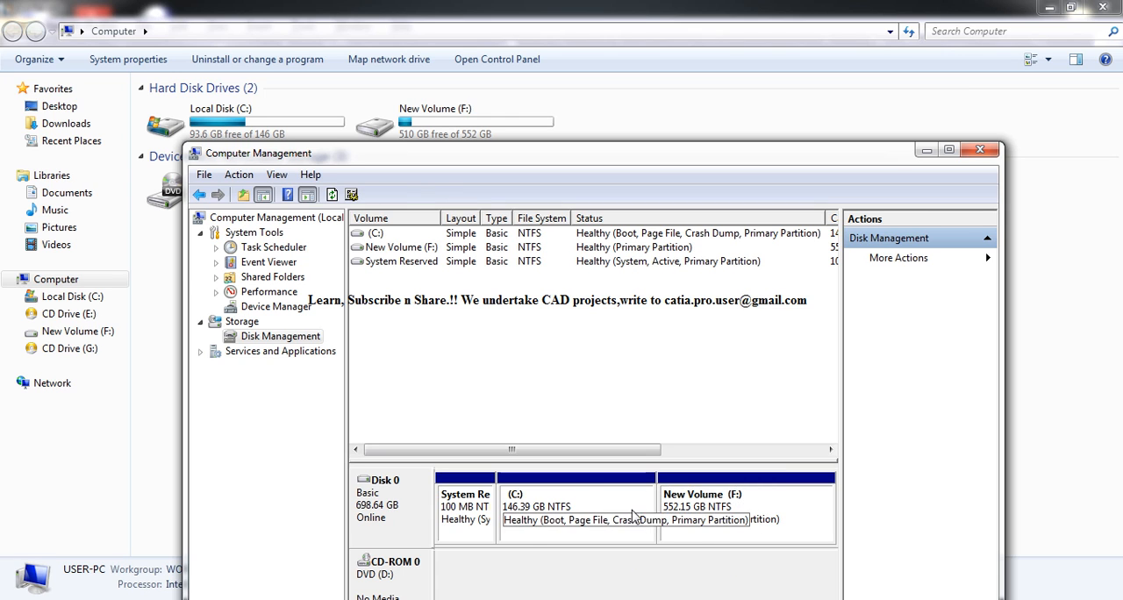
- Assign letter W to New Volume, then answer No to the warning so it stays F:
{"action": "right_click", "coordinate": [746, 512]}
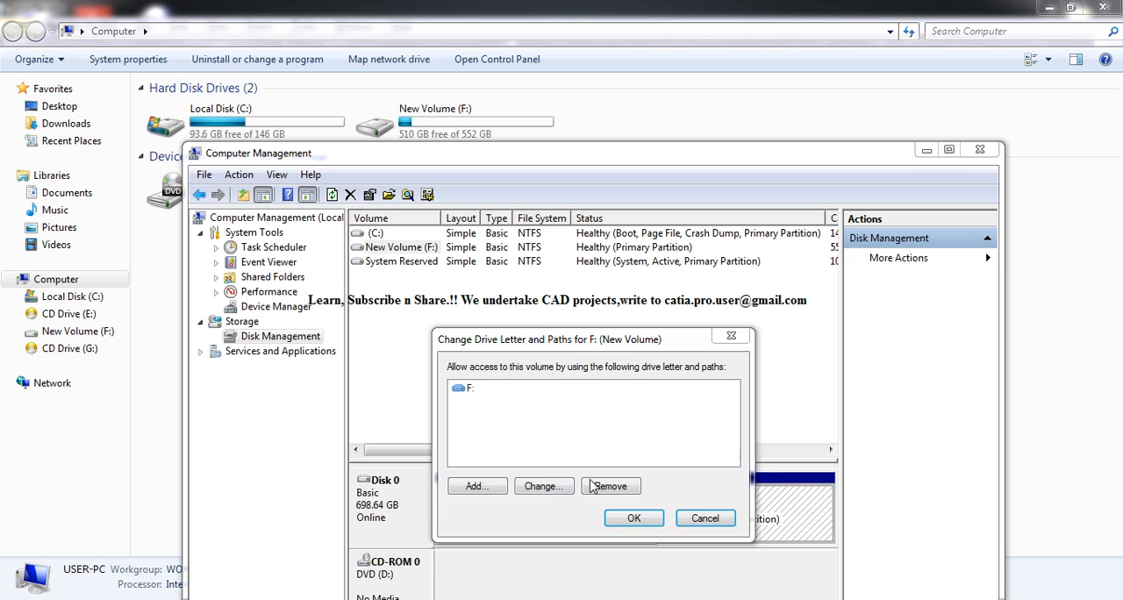
{"action": "left_click", "coordinate": [544, 487]}
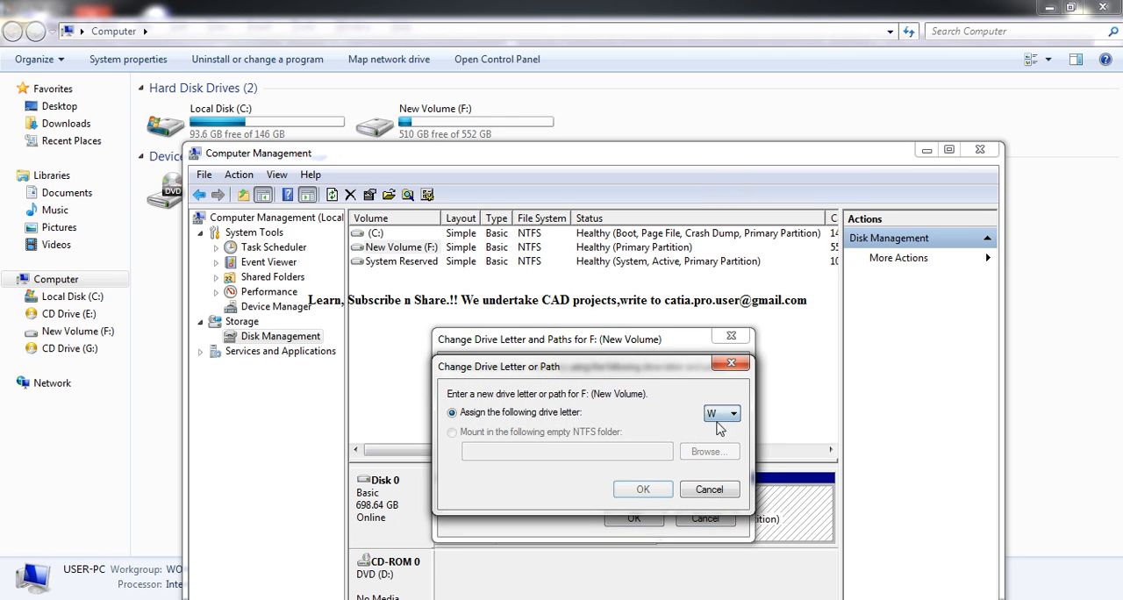
{"action": "left_click", "coordinate": [643, 488]}
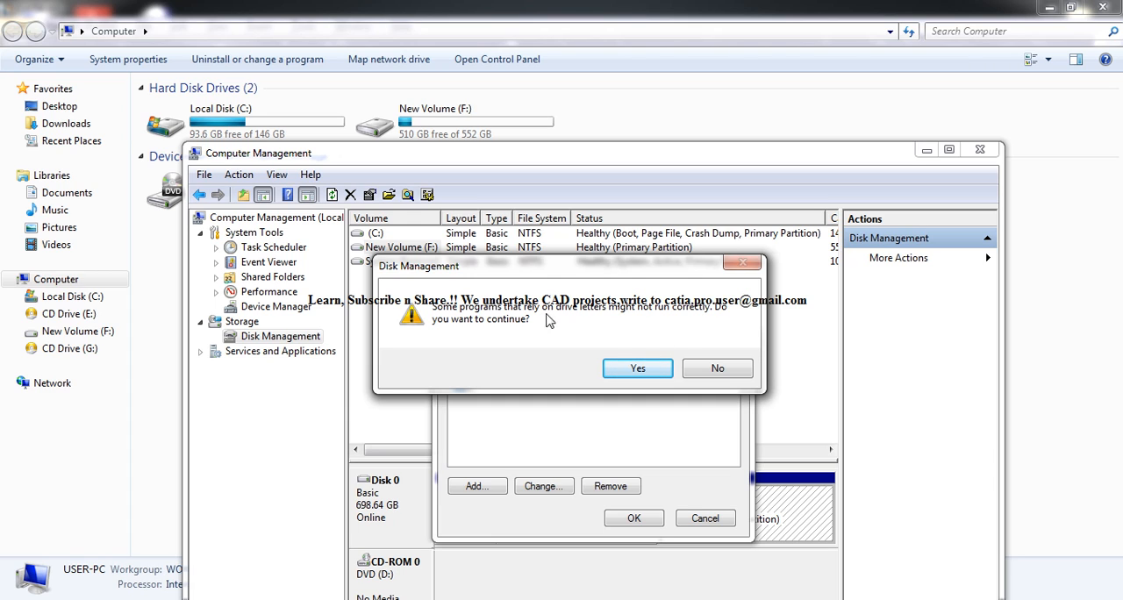
{"action": "mouse_move", "coordinate": [565, 327]}
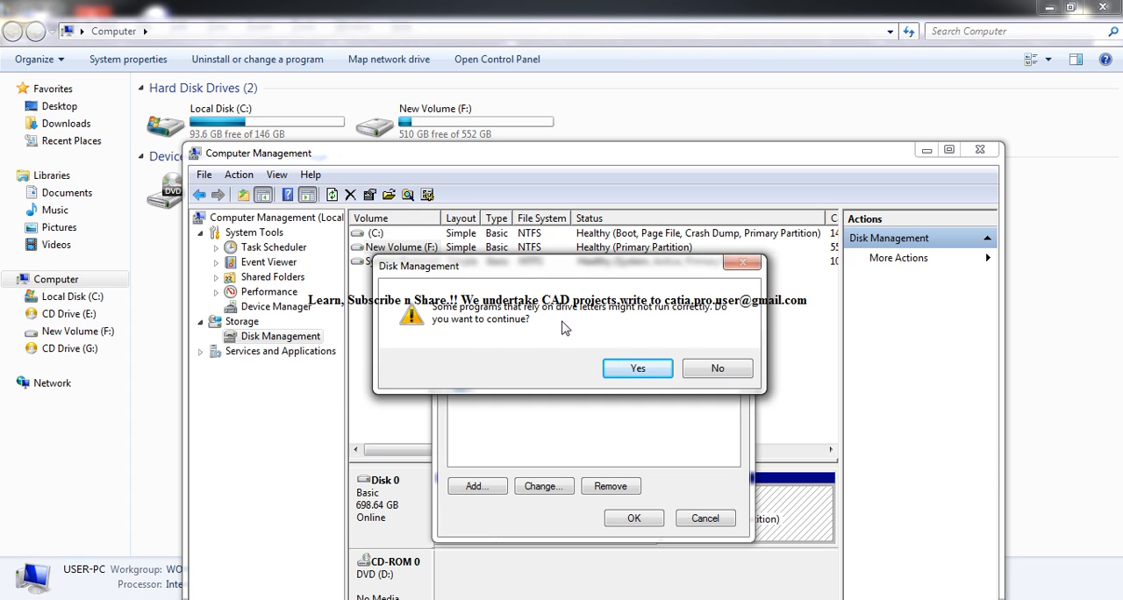
{"action": "mouse_move", "coordinate": [488, 337]}
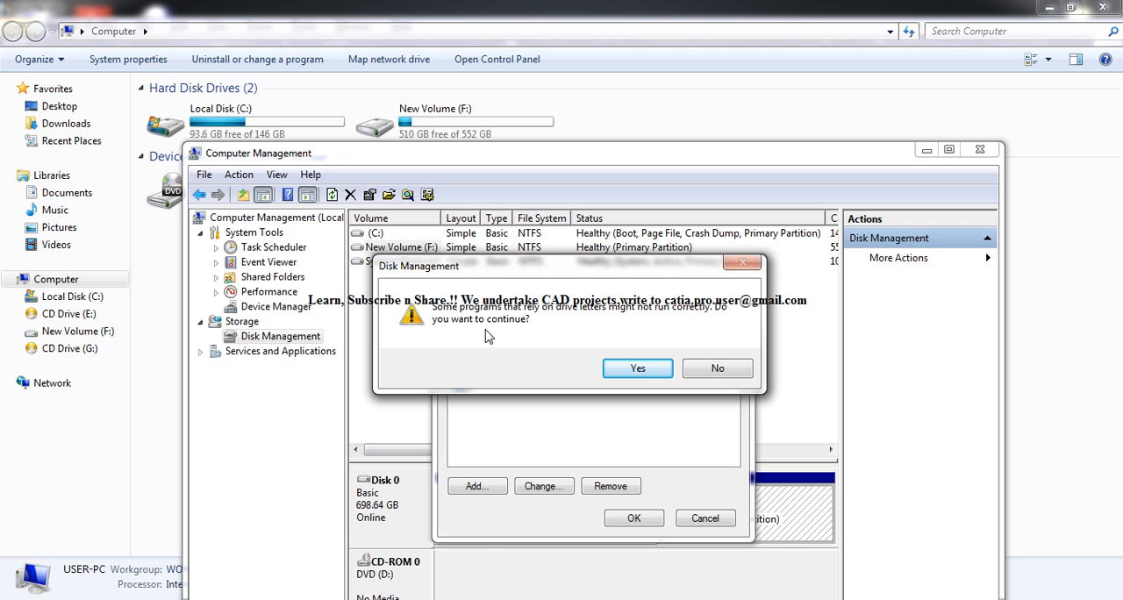
{"action": "mouse_move", "coordinate": [684, 354]}
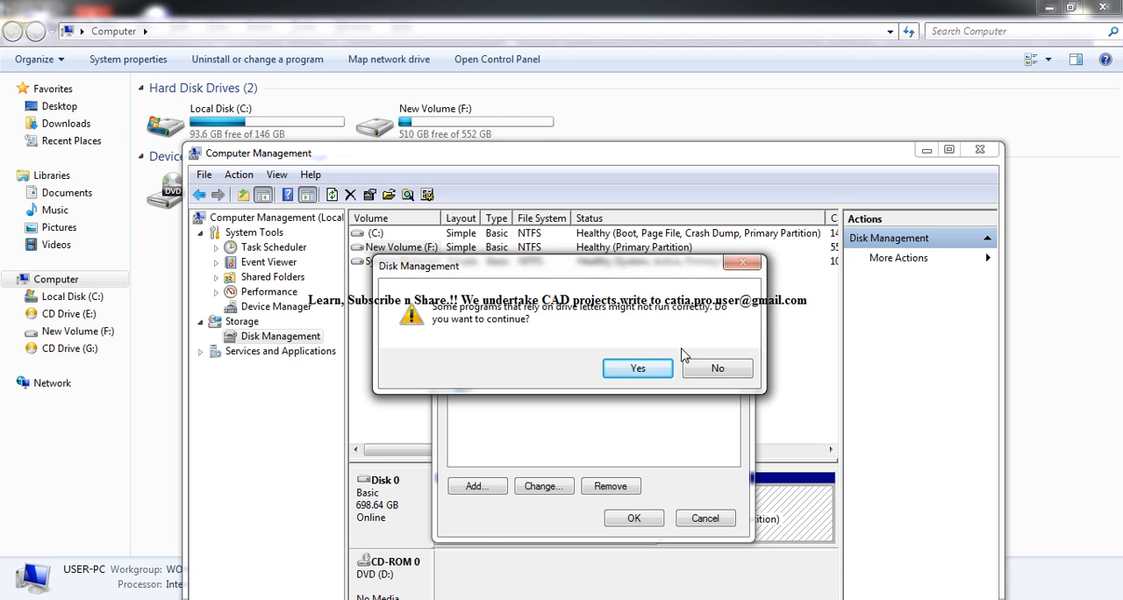
{"action": "left_click", "coordinate": [637, 369]}
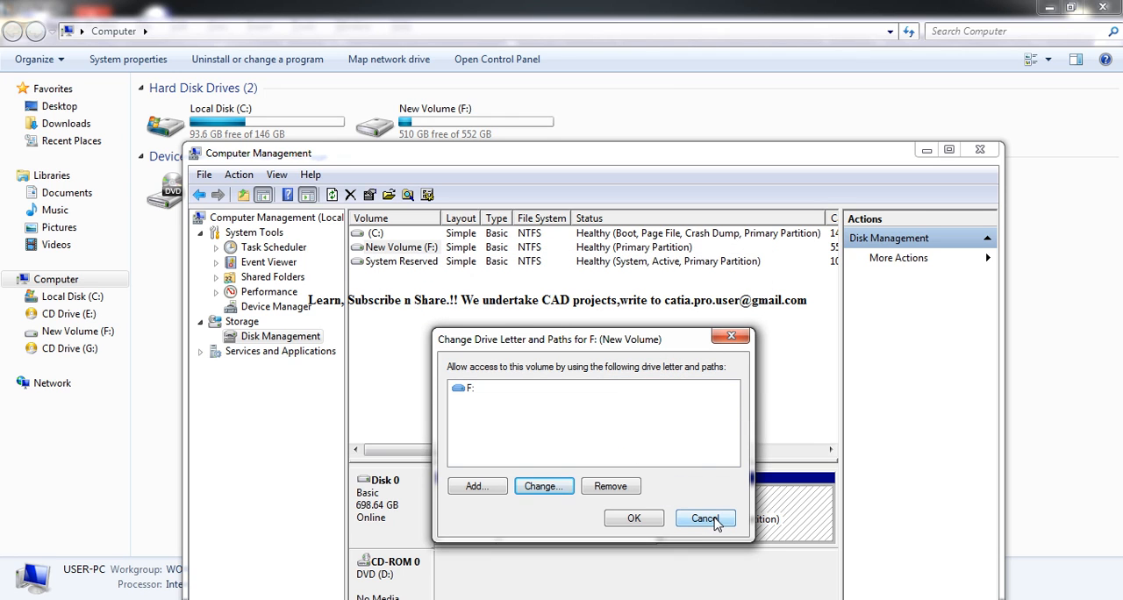
- Cancel New Volume's letter dialog and close Computer Management, back to the Computer window
{"action": "left_click", "coordinate": [705, 518]}
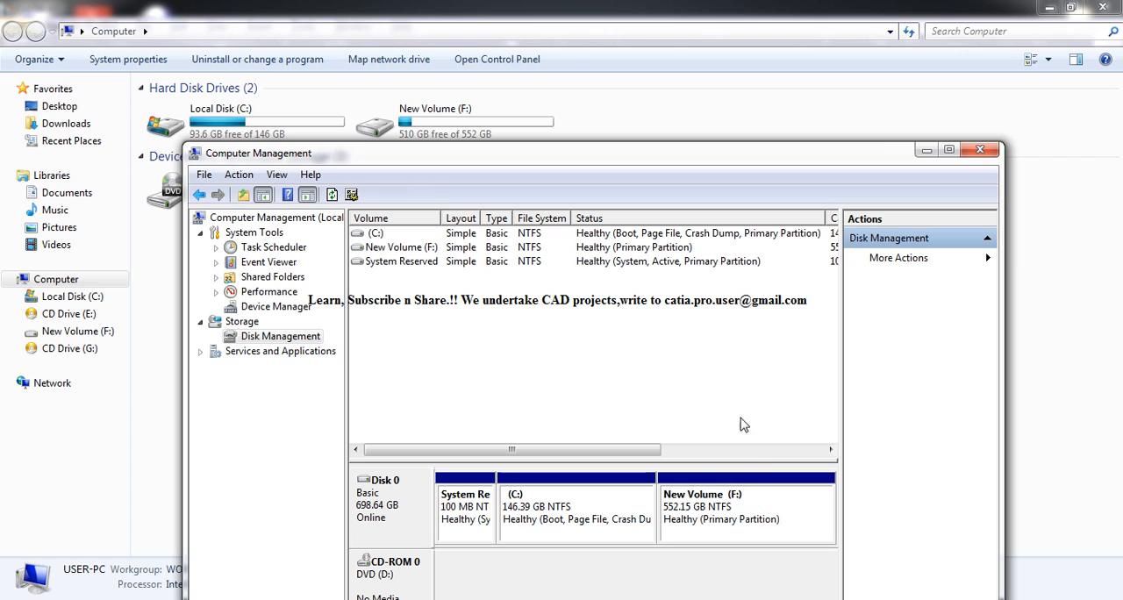
{"action": "mouse_move", "coordinate": [682, 494]}
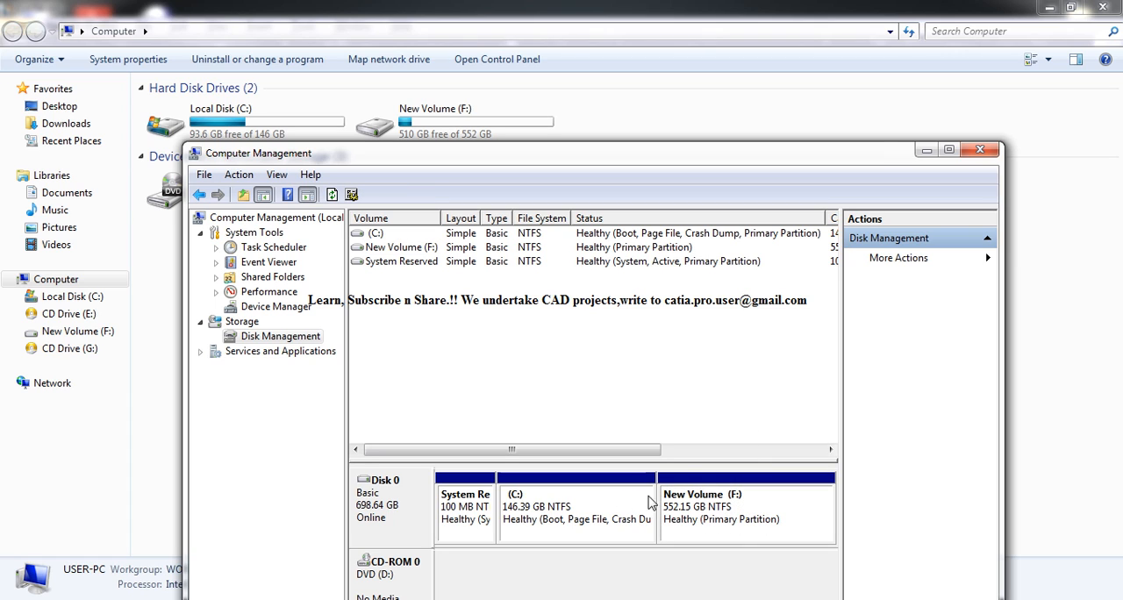
{"action": "mouse_move", "coordinate": [681, 442]}
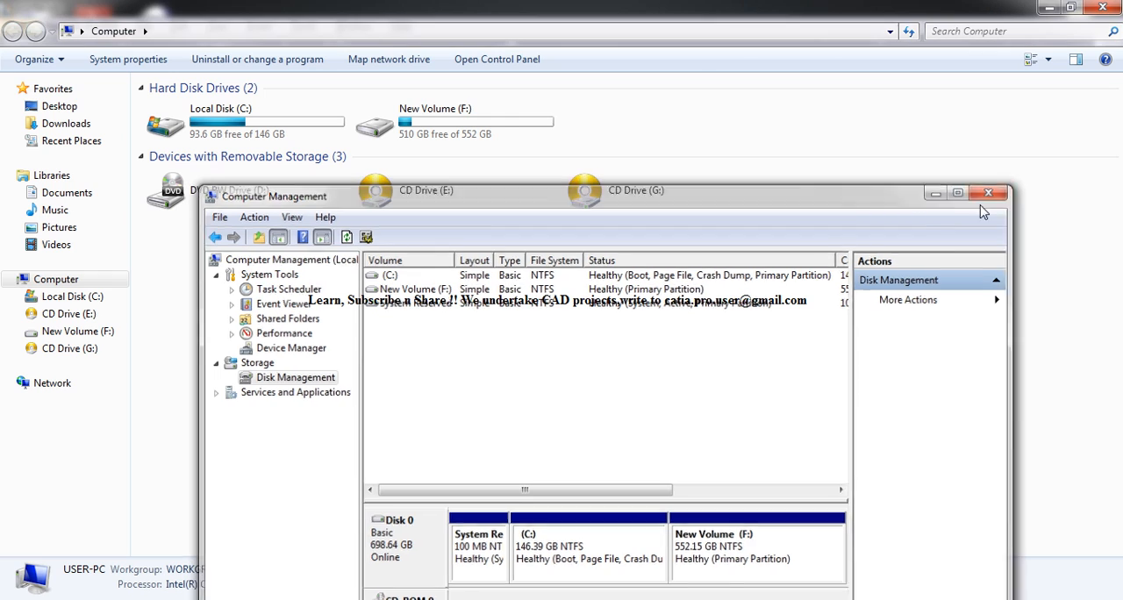
{"action": "left_click", "coordinate": [989, 193]}
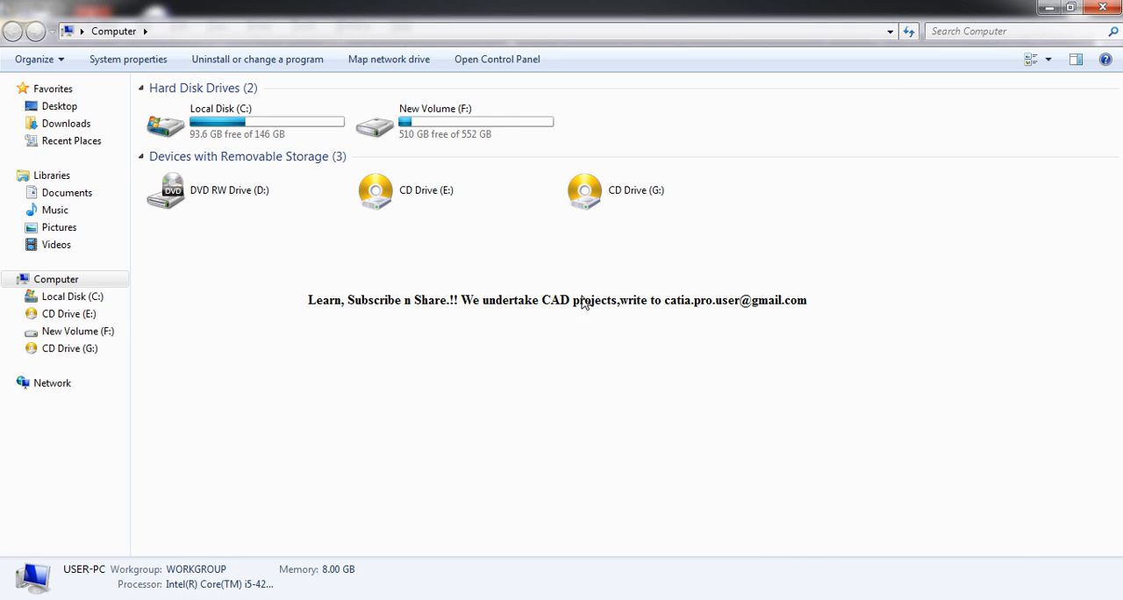